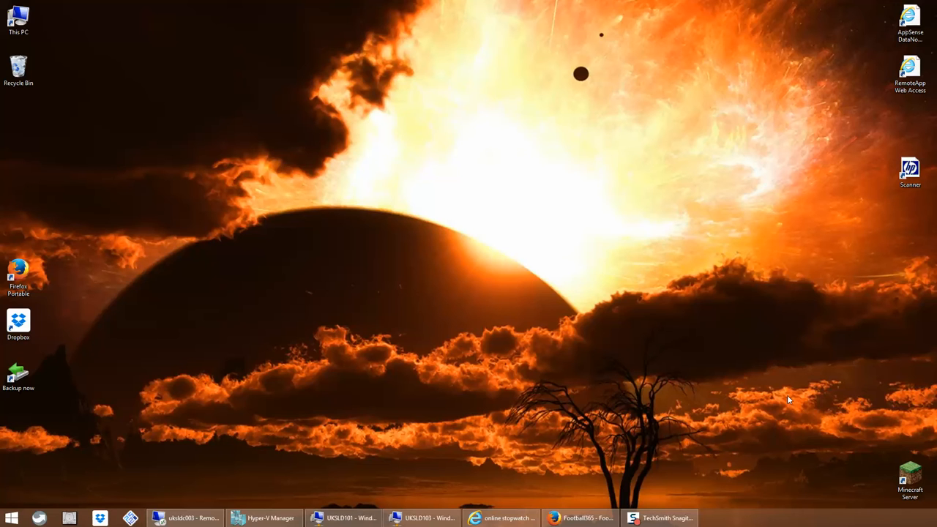
{"action": "mouse_move", "coordinate": [744, 434]}
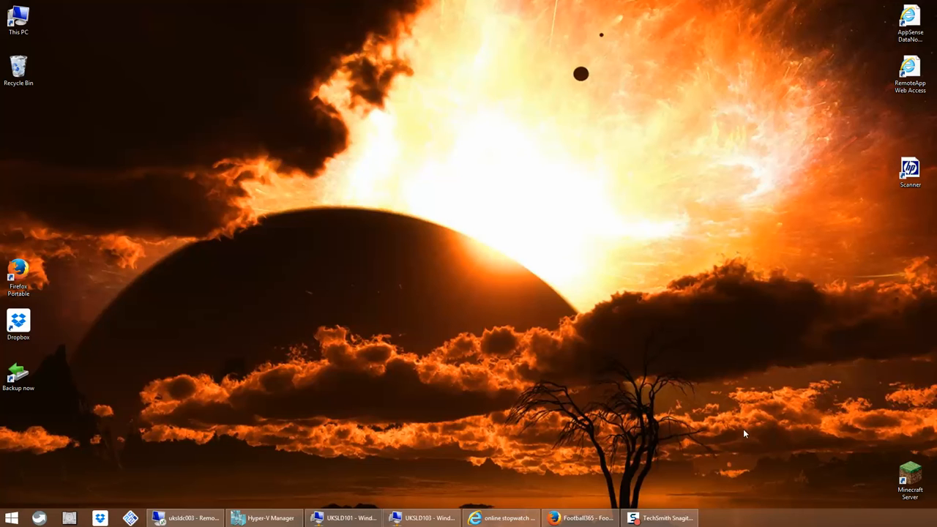
{"action": "mouse_move", "coordinate": [627, 324]}
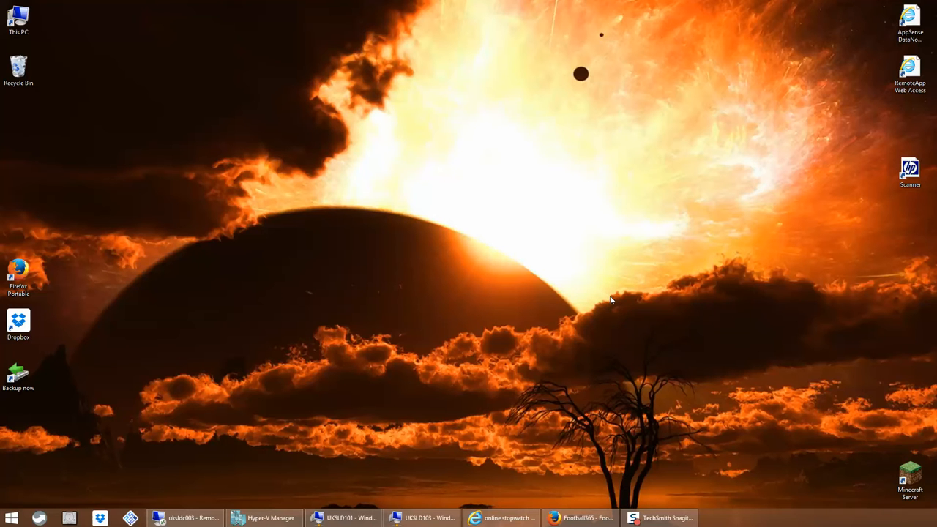
{"action": "mouse_move", "coordinate": [460, 476]}
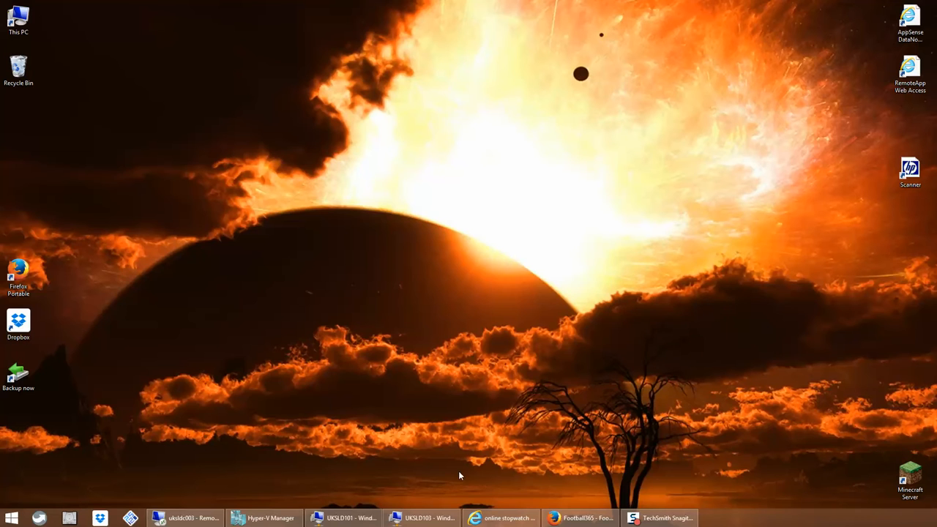
Bring the UKSLD101 console to the front and watch it sit at Please wait.
{"action": "left_click", "coordinate": [344, 518]}
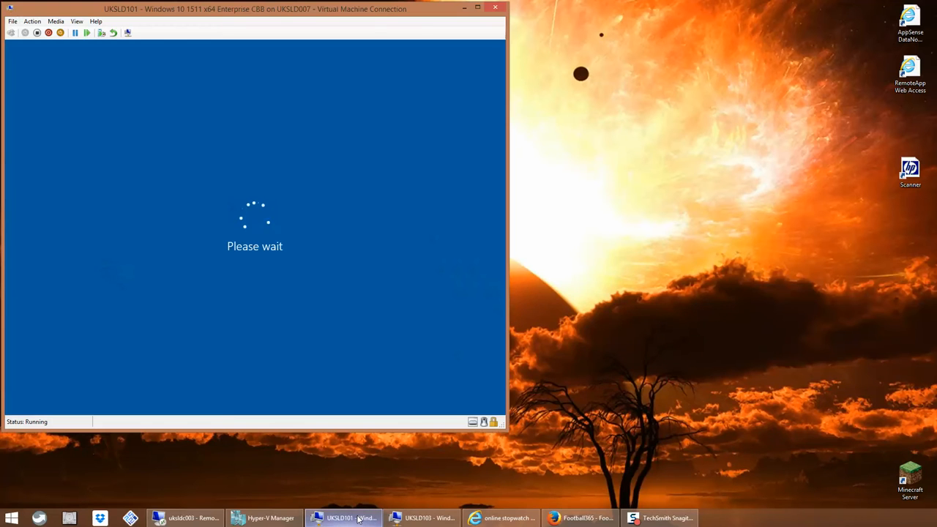
{"action": "left_click", "coordinate": [422, 518]}
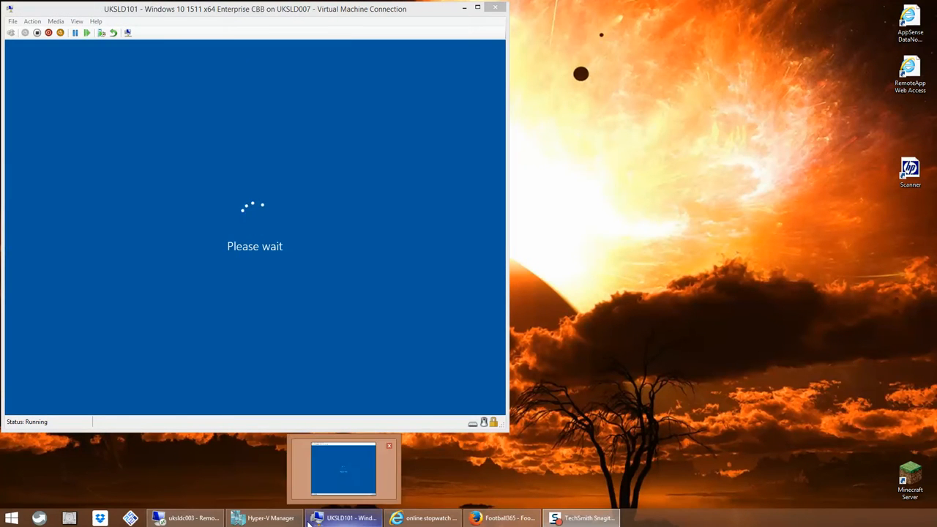
{"action": "mouse_move", "coordinate": [343, 469]}
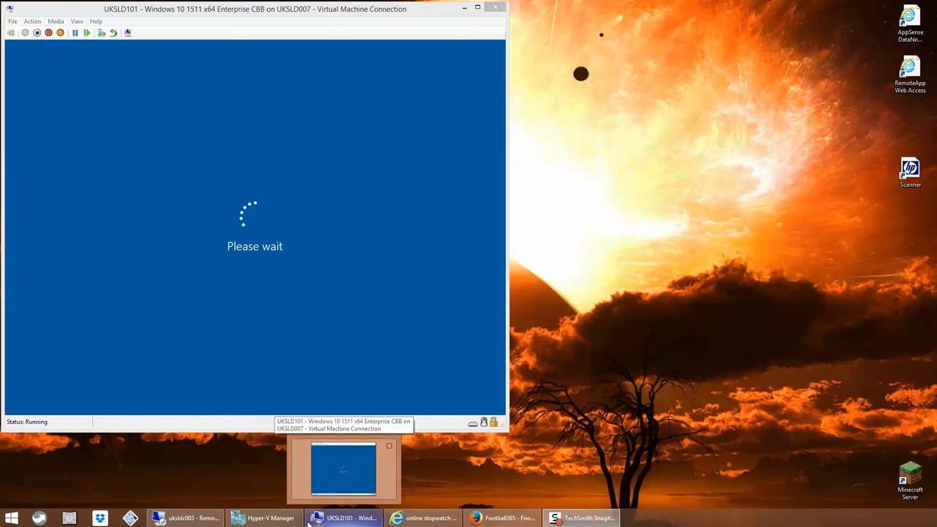
{"action": "mouse_move", "coordinate": [293, 497]}
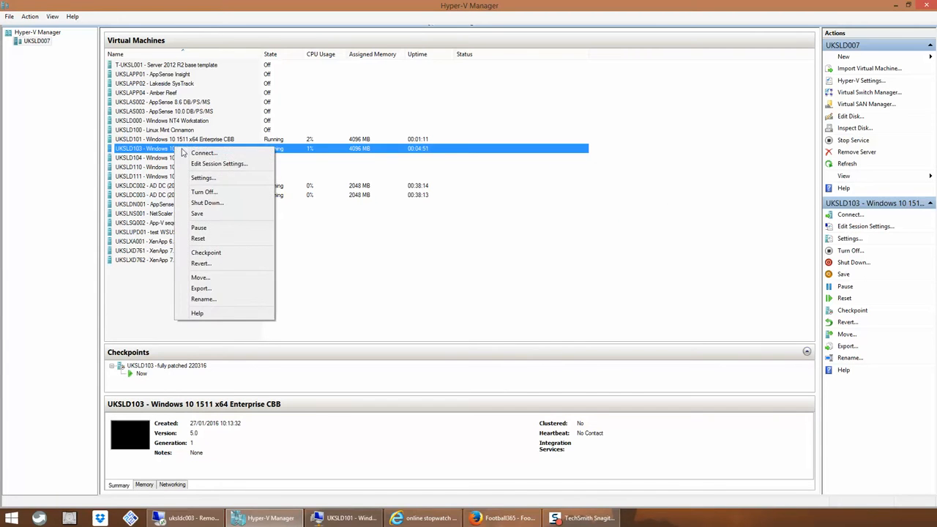
Connect to UKSLD103 and place its console window beside the UKSLD101 one.
{"action": "left_click", "coordinate": [202, 153]}
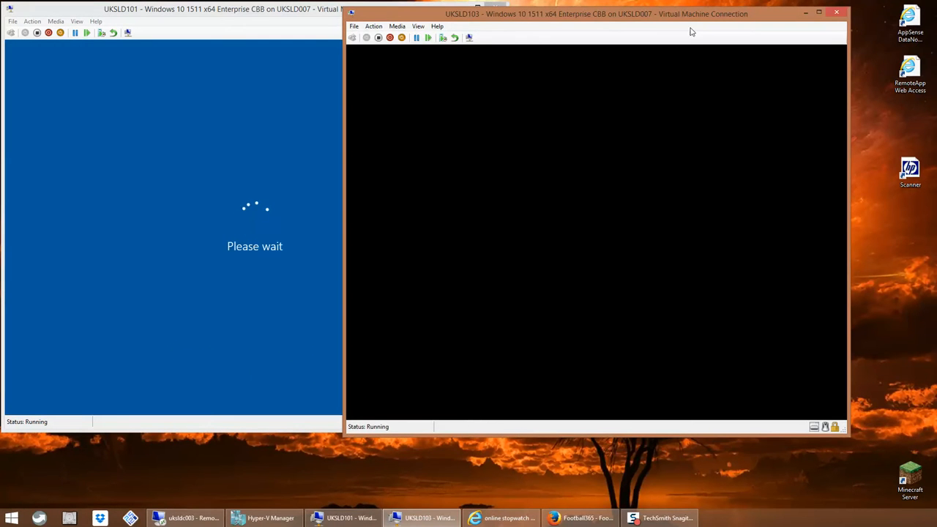
{"action": "left_click_drag", "start_coordinate": [594, 13], "coordinate": [679, 29]}
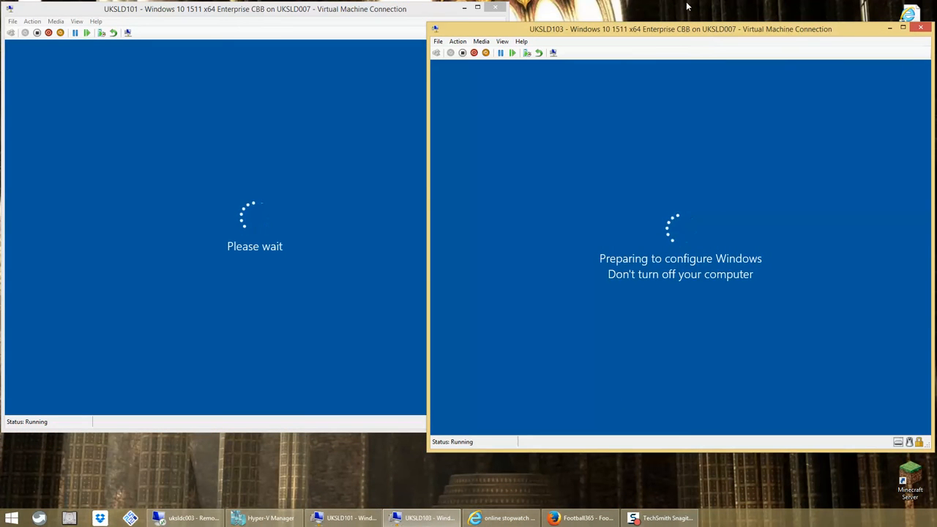
{"action": "mouse_move", "coordinate": [638, 138]}
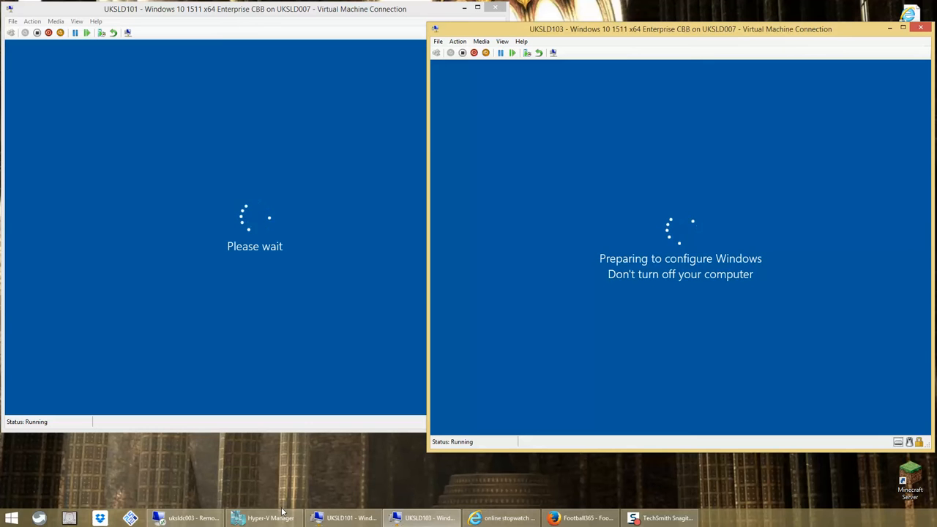
{"action": "mouse_move", "coordinate": [270, 518]}
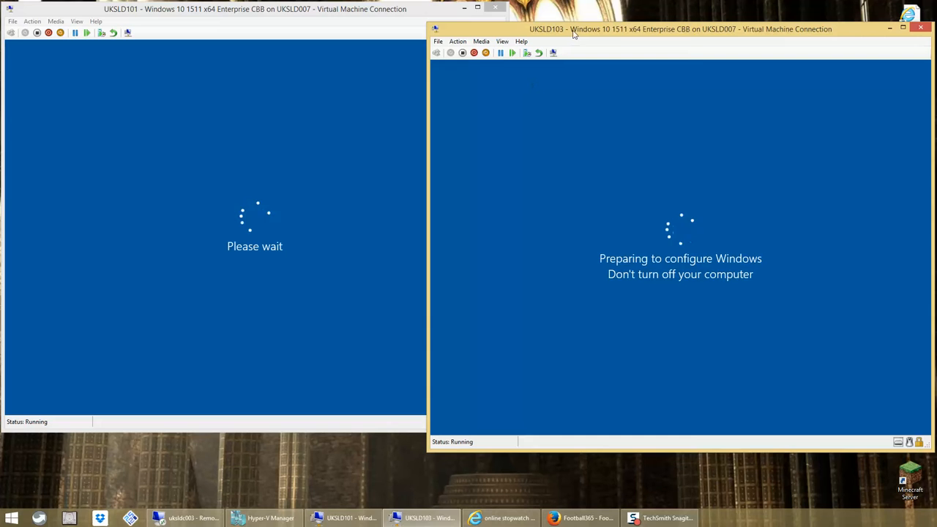
{"action": "left_click", "coordinate": [255, 9]}
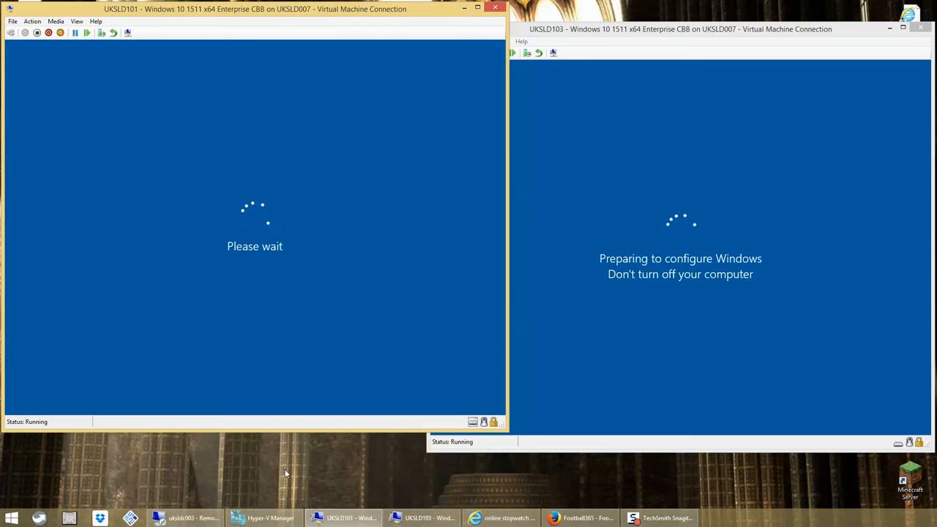
{"action": "mouse_move", "coordinate": [271, 518]}
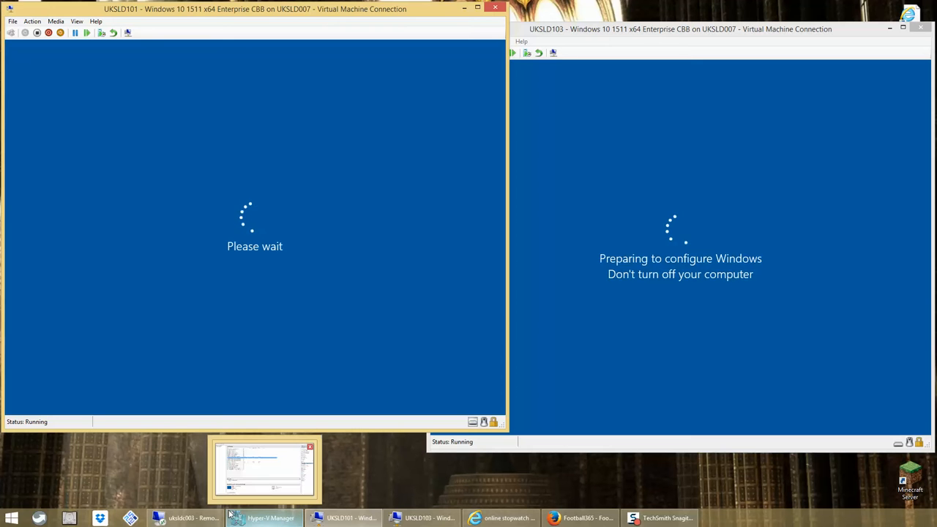
{"action": "mouse_move", "coordinate": [190, 518]}
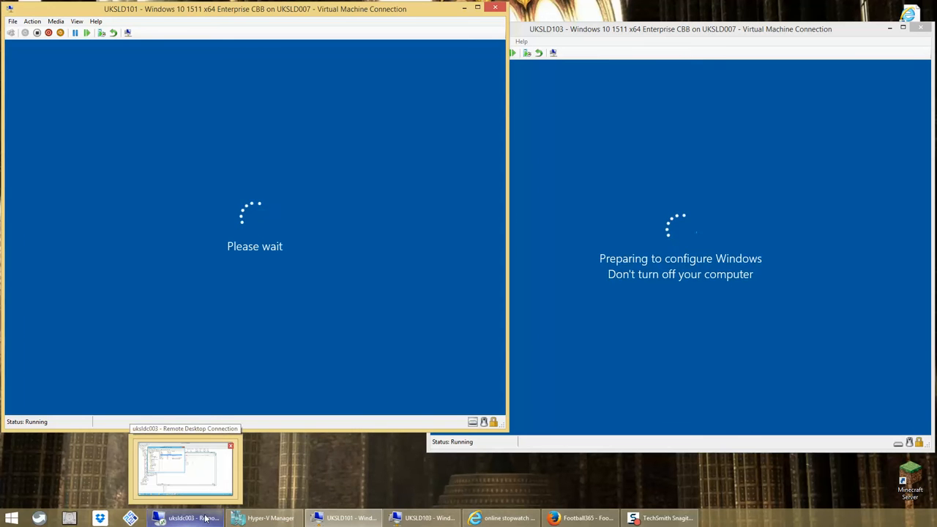
{"action": "left_click", "coordinate": [184, 468]}
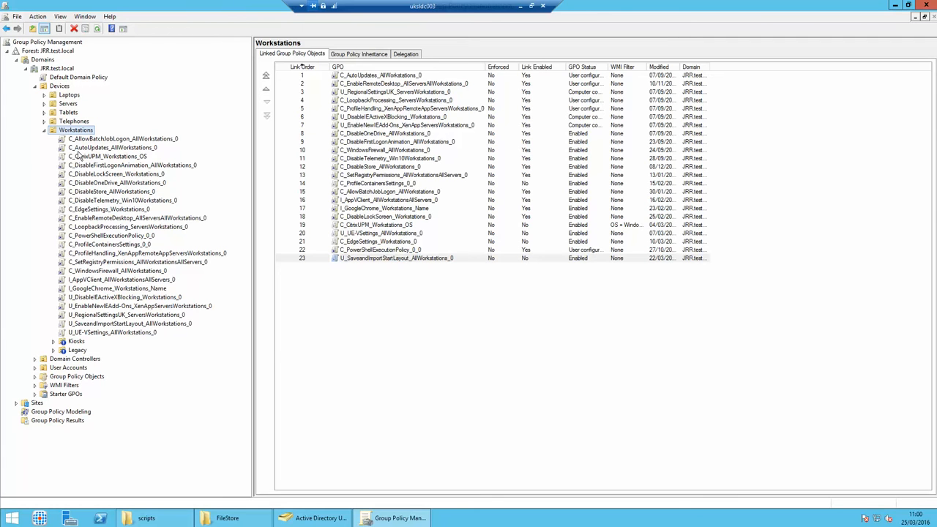
{"action": "left_click", "coordinate": [108, 156]}
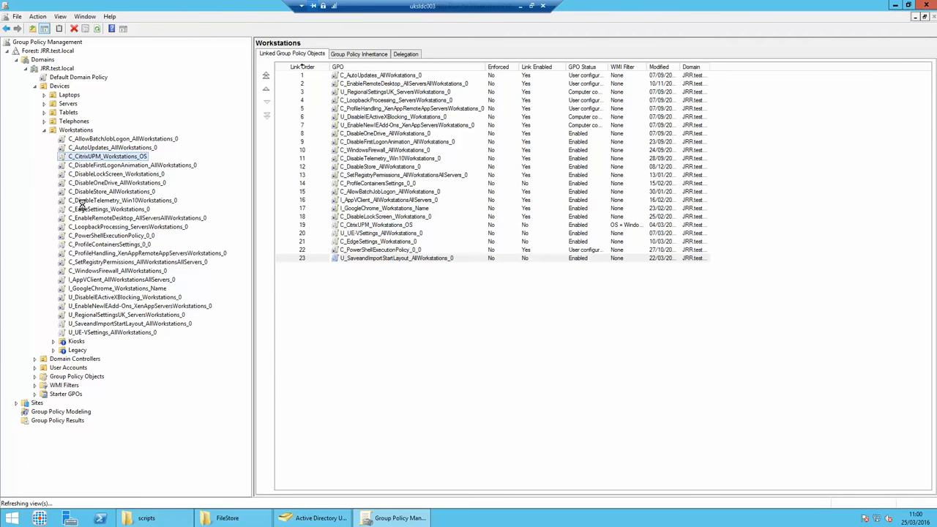
{"action": "left_click", "coordinate": [108, 208]}
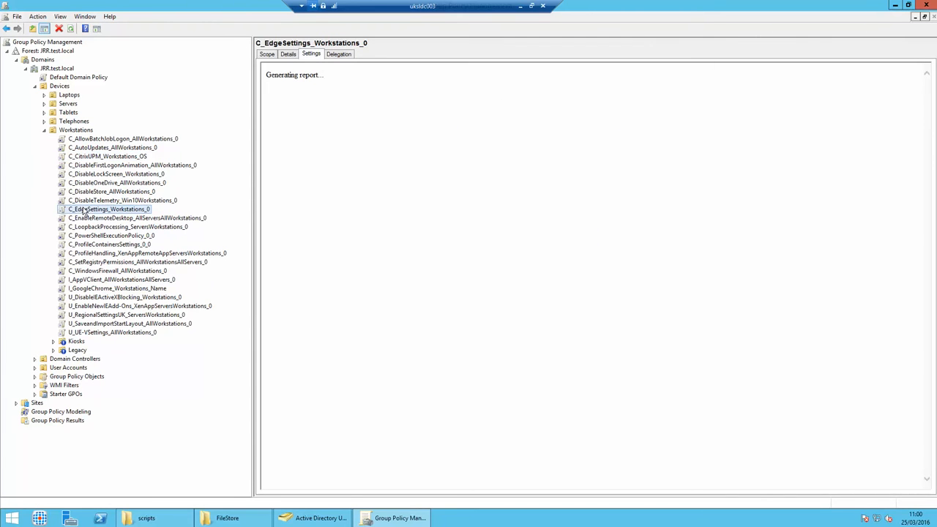
{"action": "left_click", "coordinate": [110, 243]}
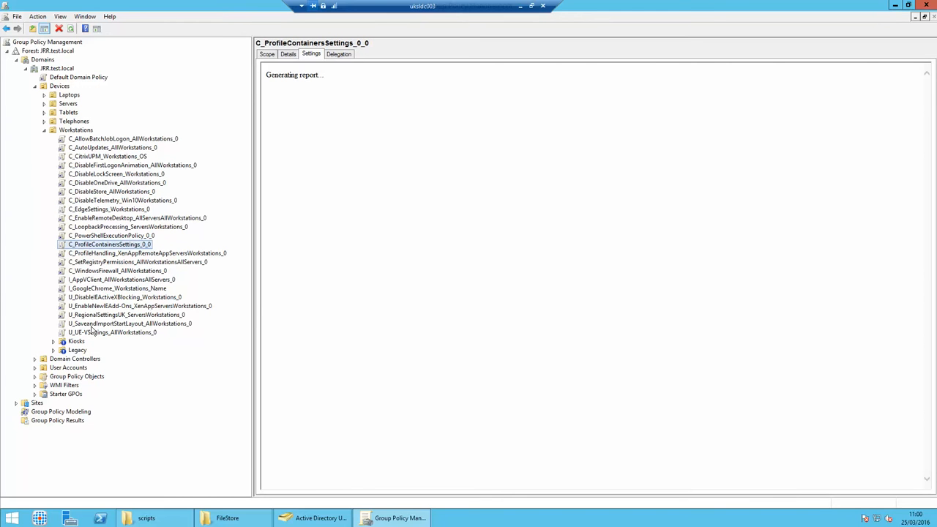
{"action": "left_click", "coordinate": [129, 324]}
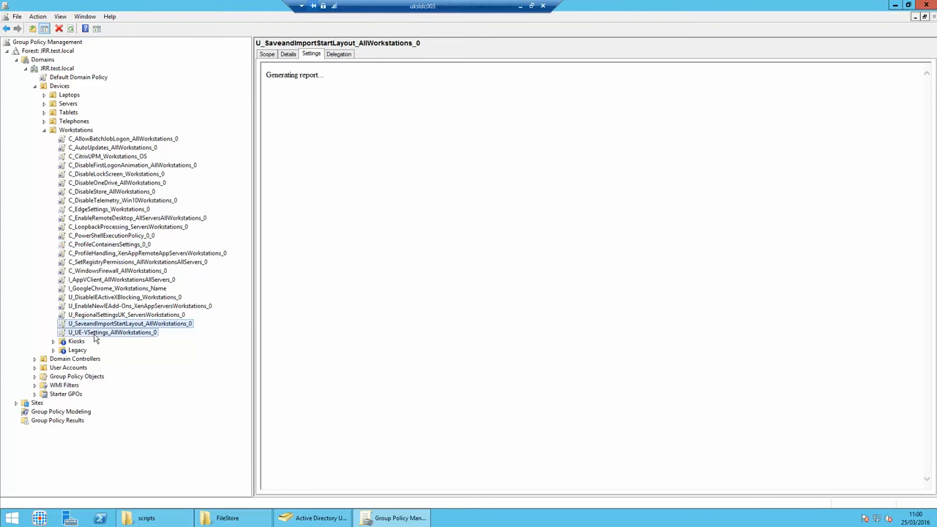
{"action": "left_click", "coordinate": [111, 333]}
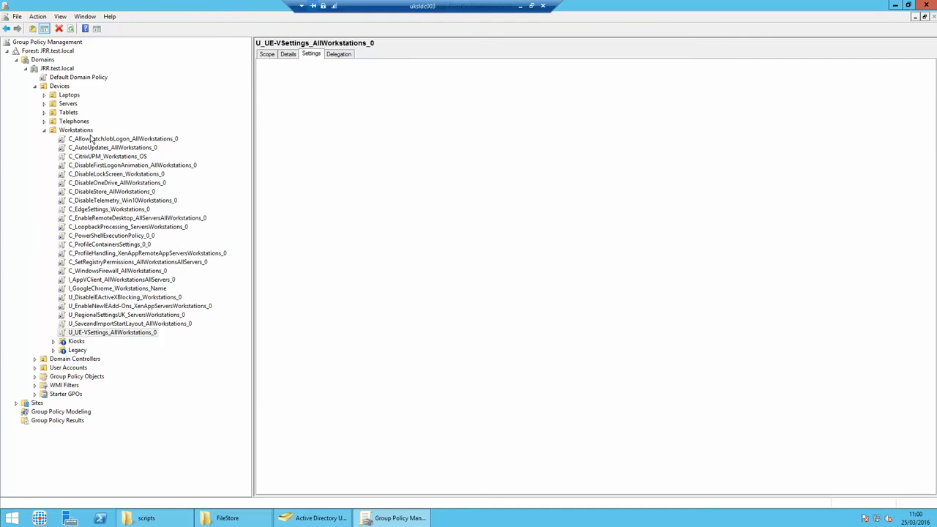
{"action": "left_click", "coordinate": [76, 128]}
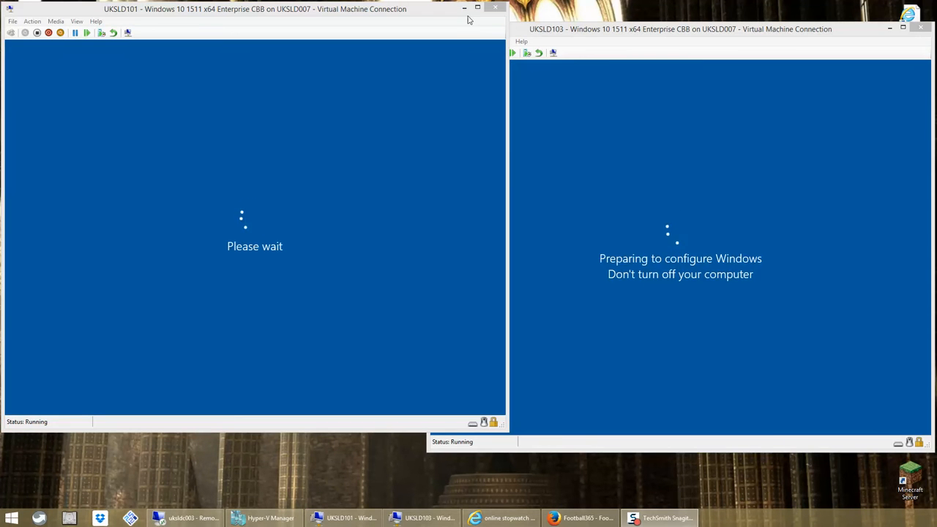
Minimize both VM consoles and bring up the online stopwatch in the browser.
{"action": "left_click", "coordinate": [494, 7]}
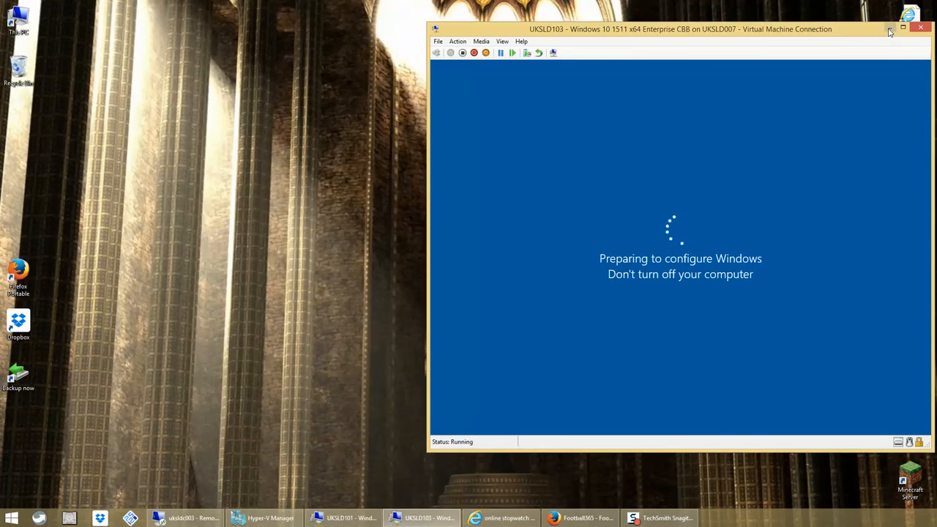
{"action": "left_click", "coordinate": [920, 28]}
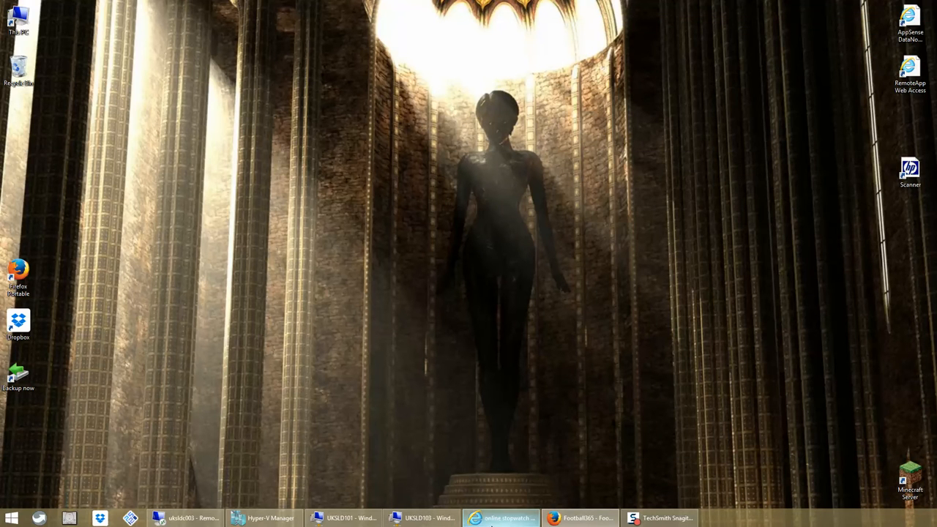
{"action": "left_click", "coordinate": [501, 518]}
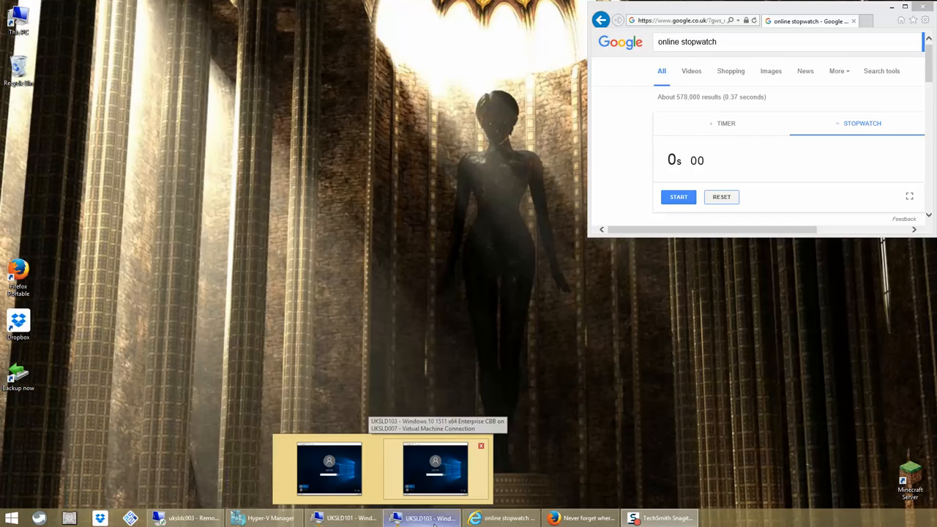
Restore the UKSLD103 and UKSLD101 consoles at their sign-in screens.
{"action": "left_click", "coordinate": [435, 469]}
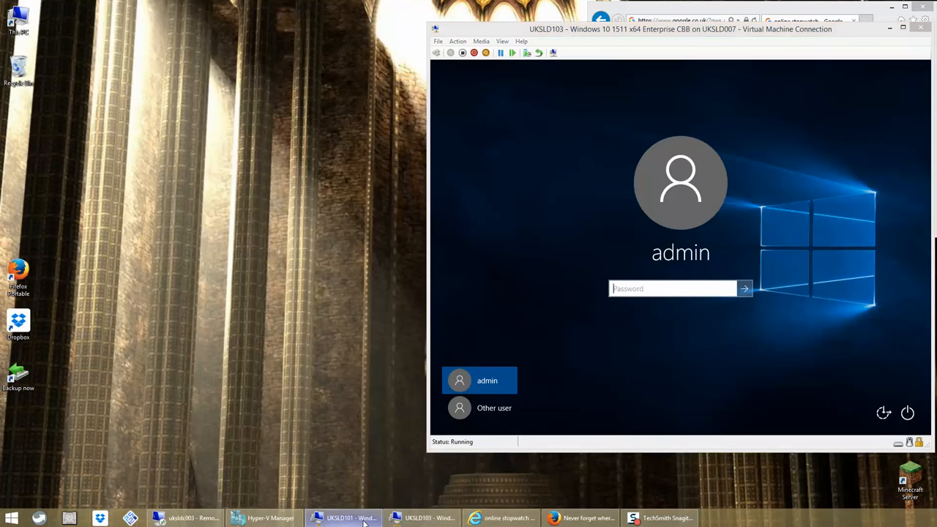
{"action": "left_click", "coordinate": [344, 519]}
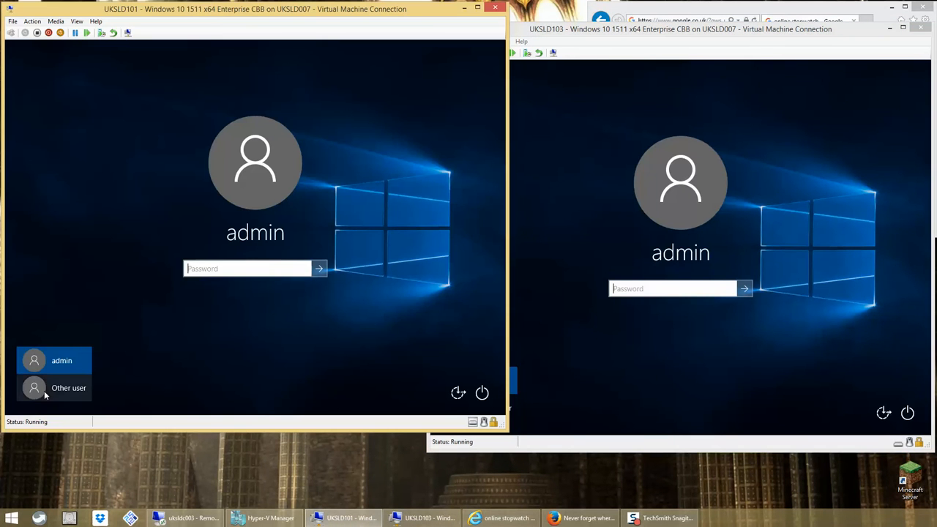
{"action": "left_click", "coordinate": [69, 388]}
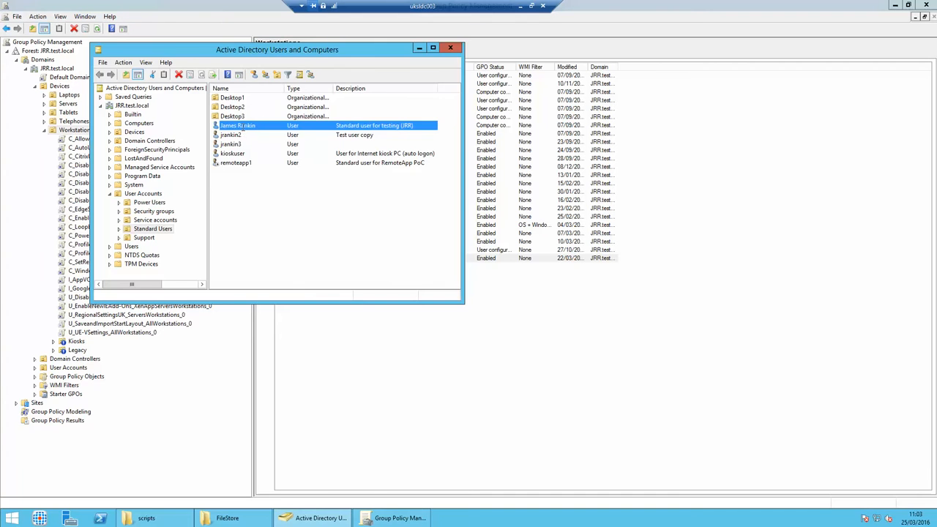
{"action": "double_click", "coordinate": [237, 126]}
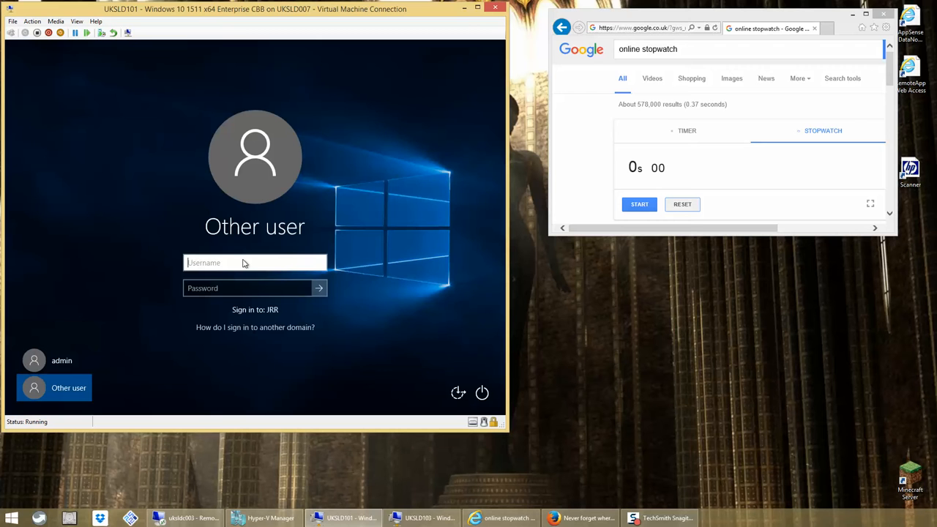
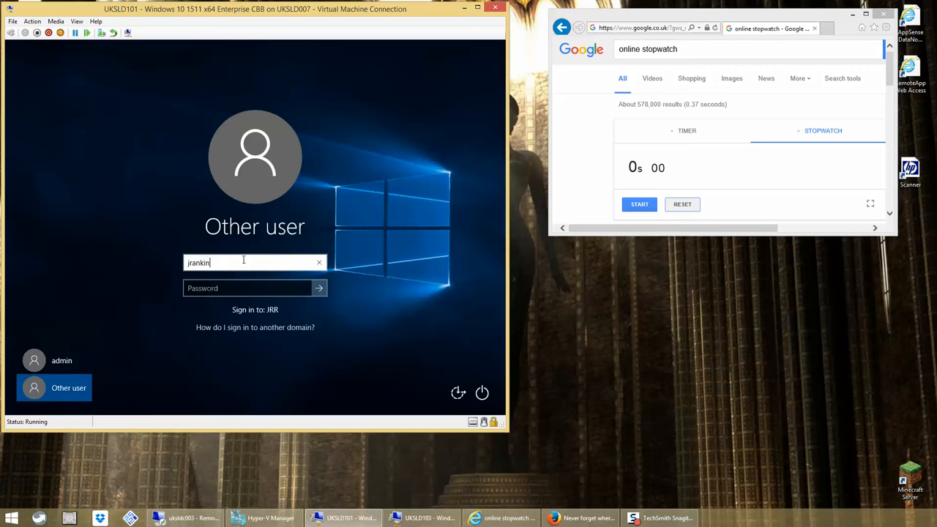
{"action": "type", "text": "password"}
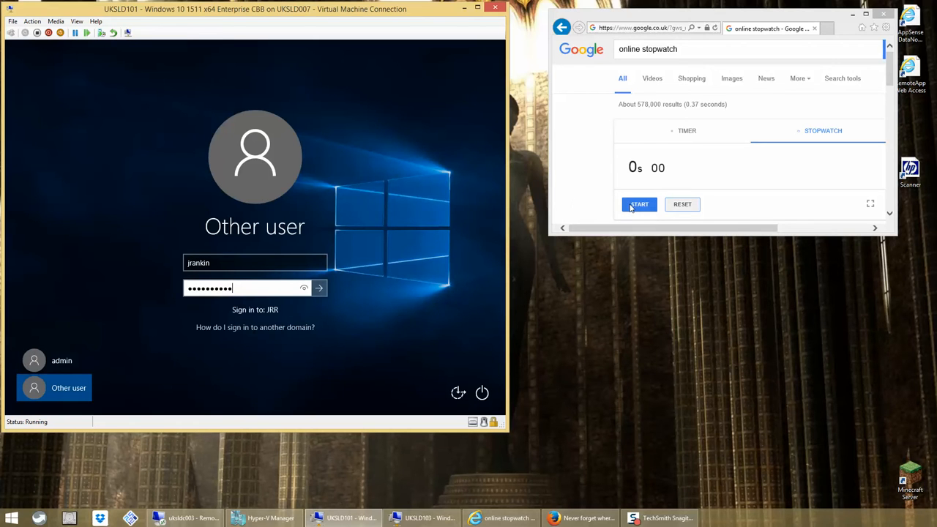
{"action": "left_click", "coordinate": [319, 287]}
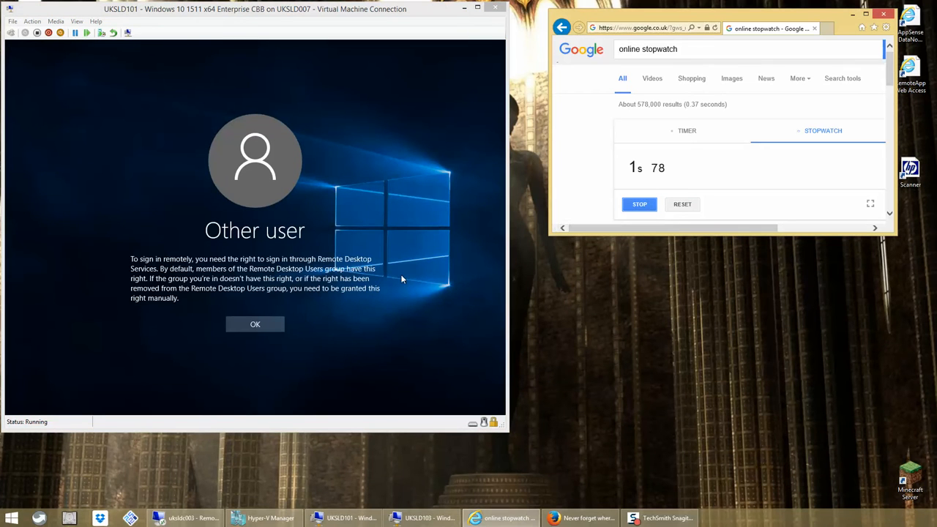
Clear the stopwatch, dismiss the error into a basic session and choose Other user.
{"action": "left_click", "coordinate": [683, 205]}
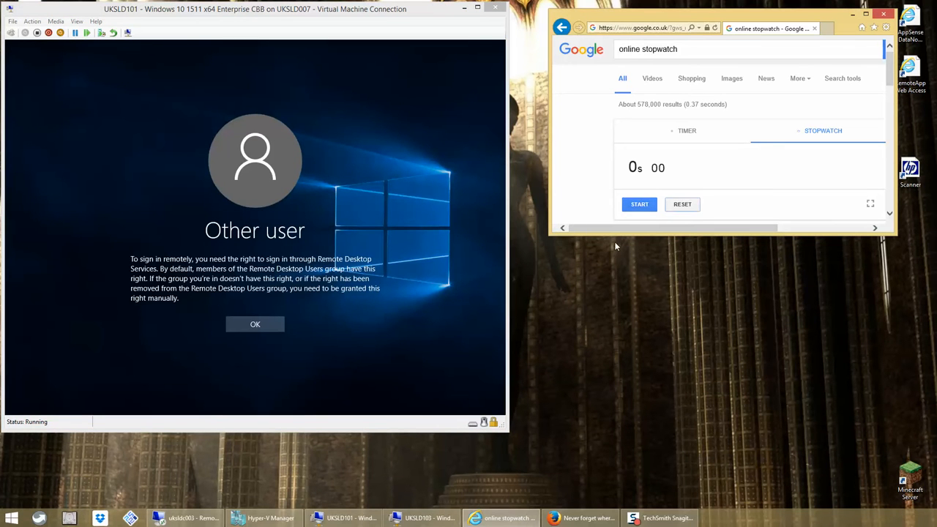
{"action": "left_click", "coordinate": [255, 325]}
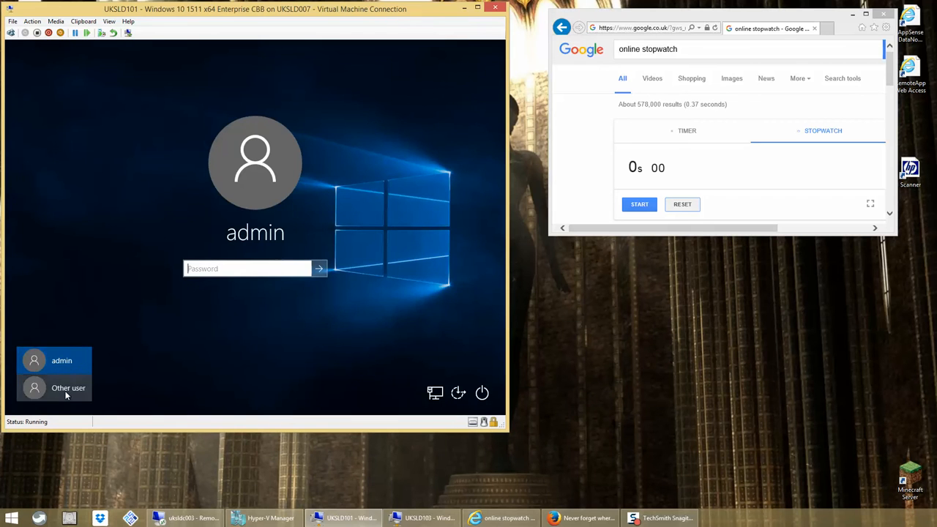
{"action": "left_click", "coordinate": [61, 388]}
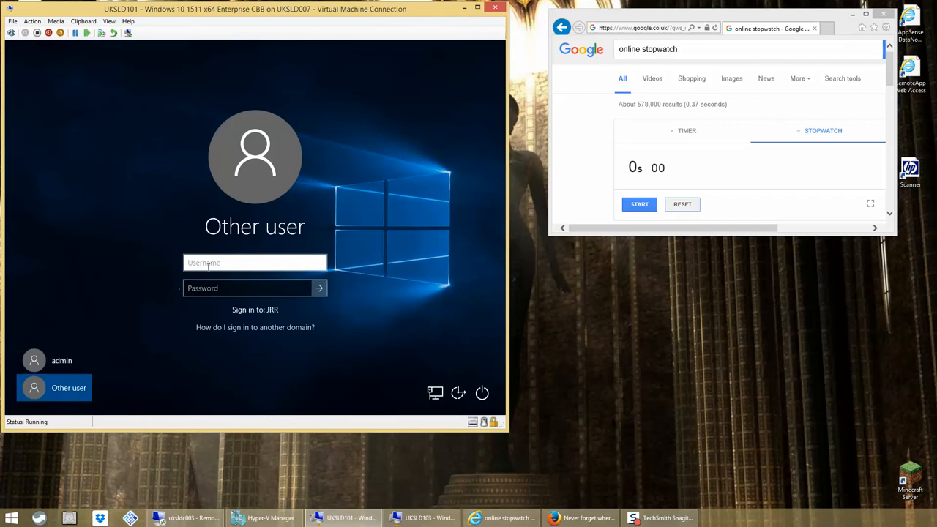
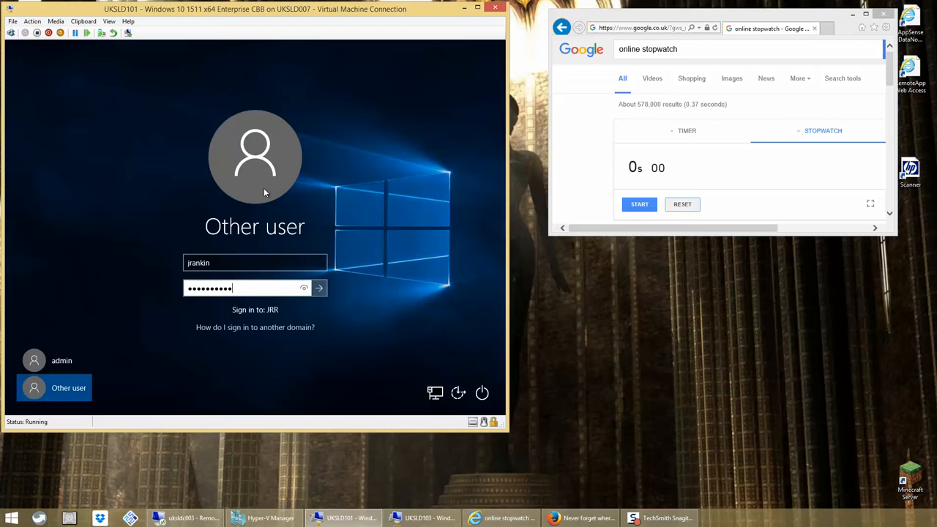
{"action": "left_click", "coordinate": [320, 287]}
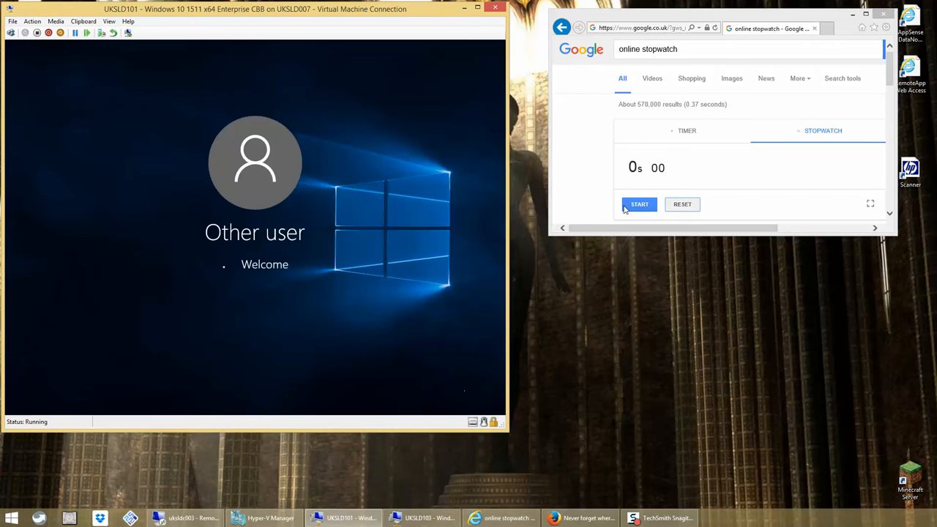
{"action": "left_click", "coordinate": [638, 205]}
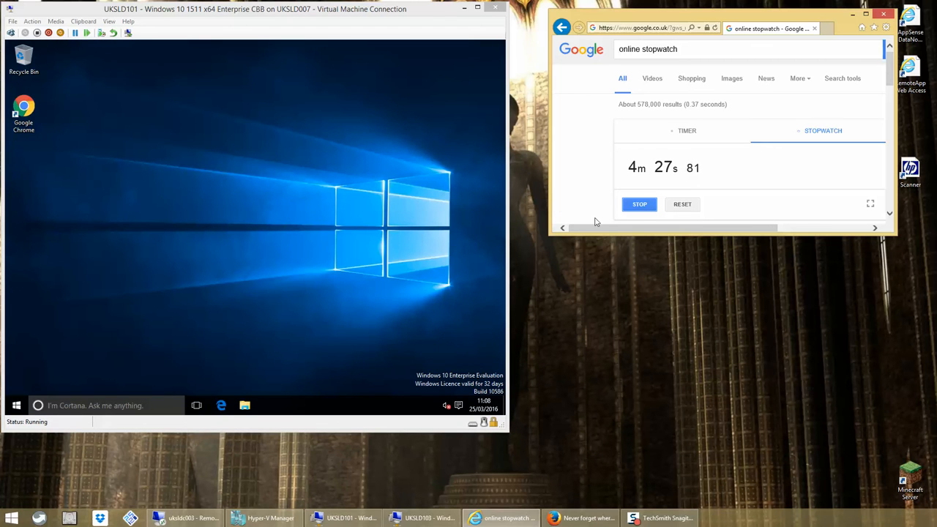
Stop the stopwatch at 4m 28s, check the Start menu's pending apps and go to Cortana search.
{"action": "left_click", "coordinate": [638, 205]}
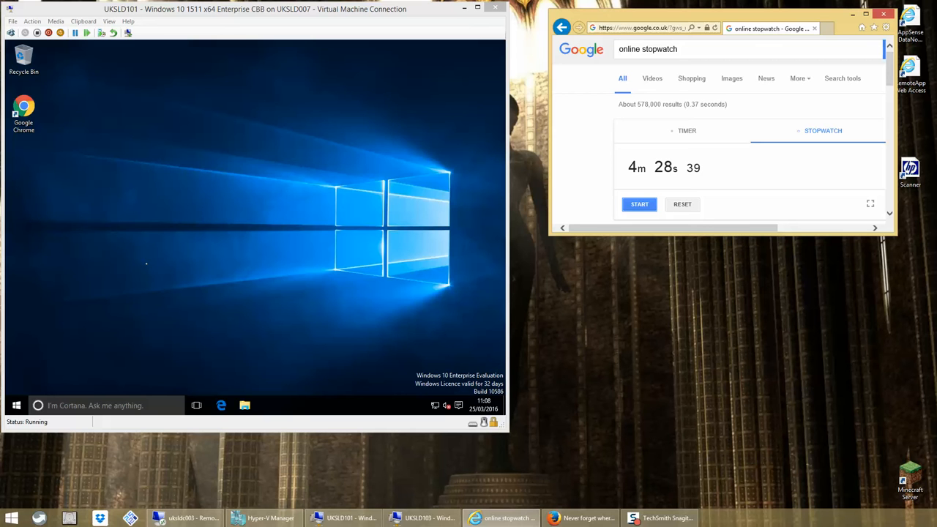
{"action": "mouse_move", "coordinate": [214, 301]}
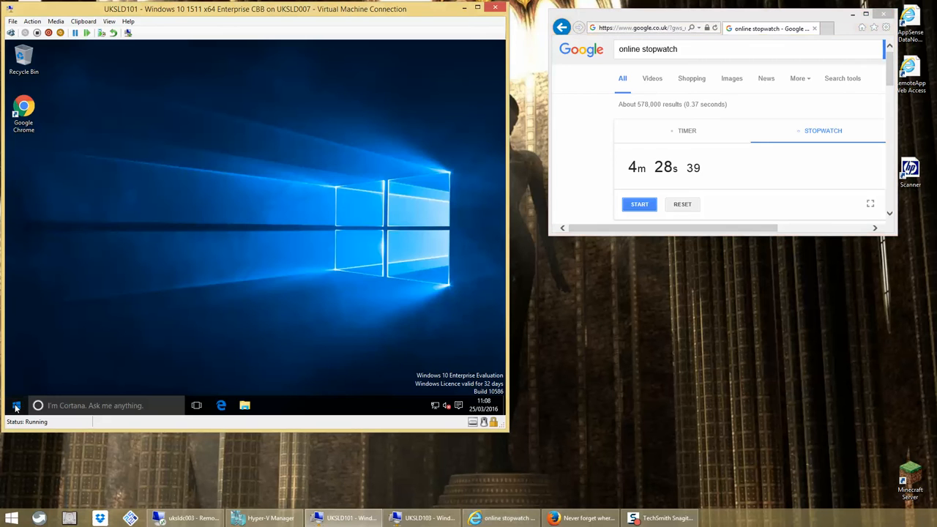
{"action": "left_click", "coordinate": [12, 404]}
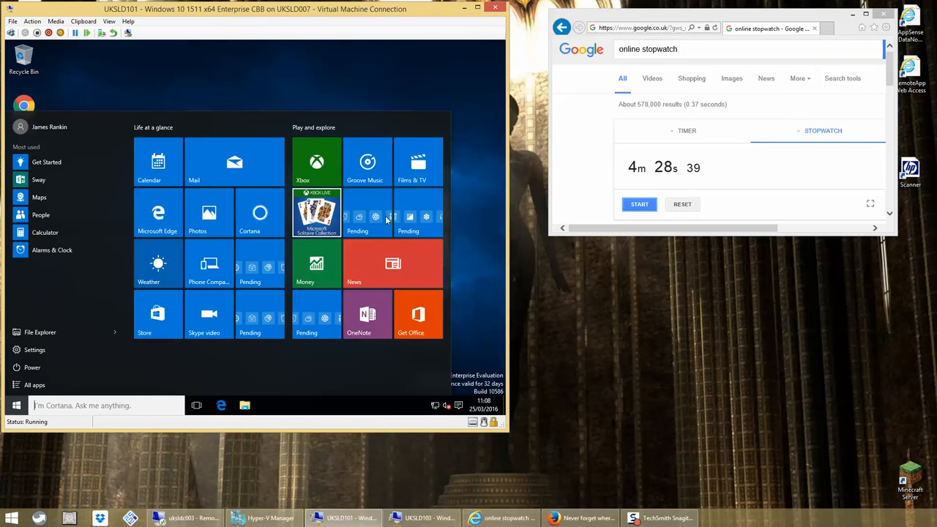
{"action": "mouse_move", "coordinate": [306, 306]}
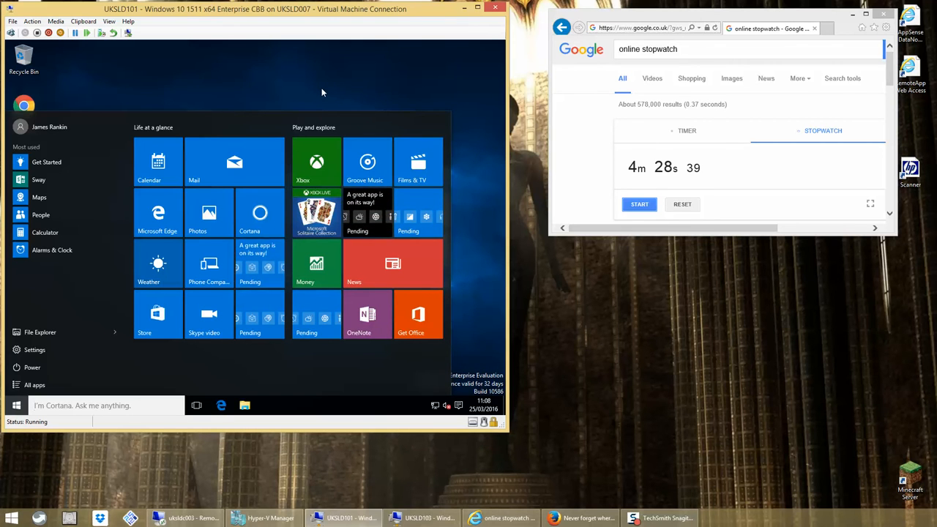
{"action": "left_click", "coordinate": [16, 404]}
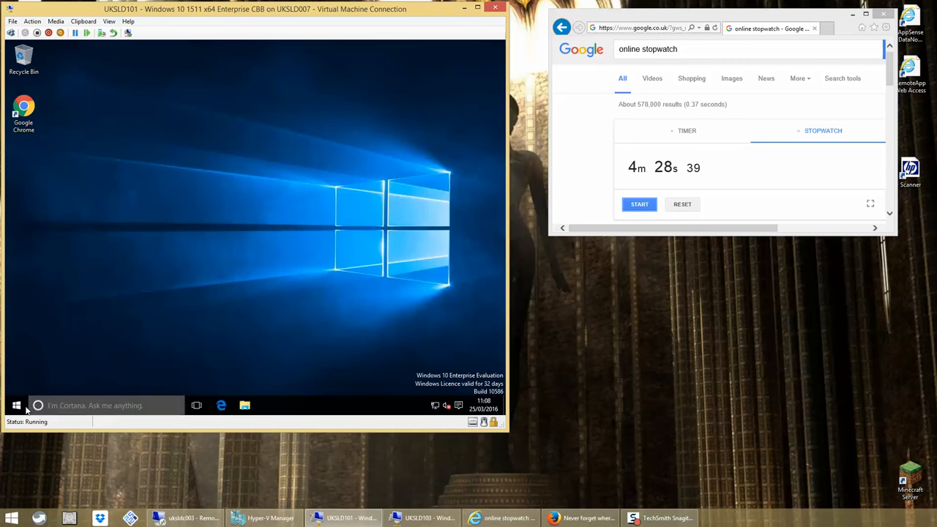
{"action": "left_click", "coordinate": [16, 404]}
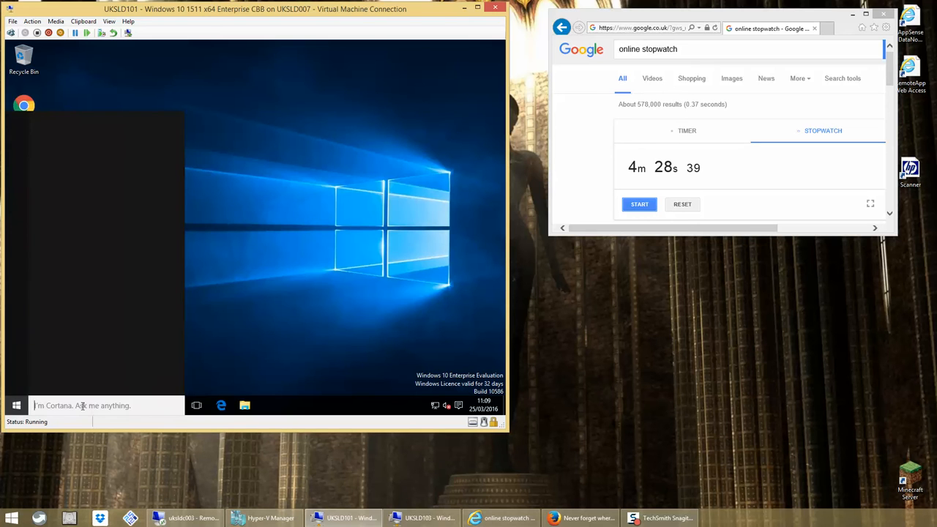
{"action": "type", "text": "powersh"}
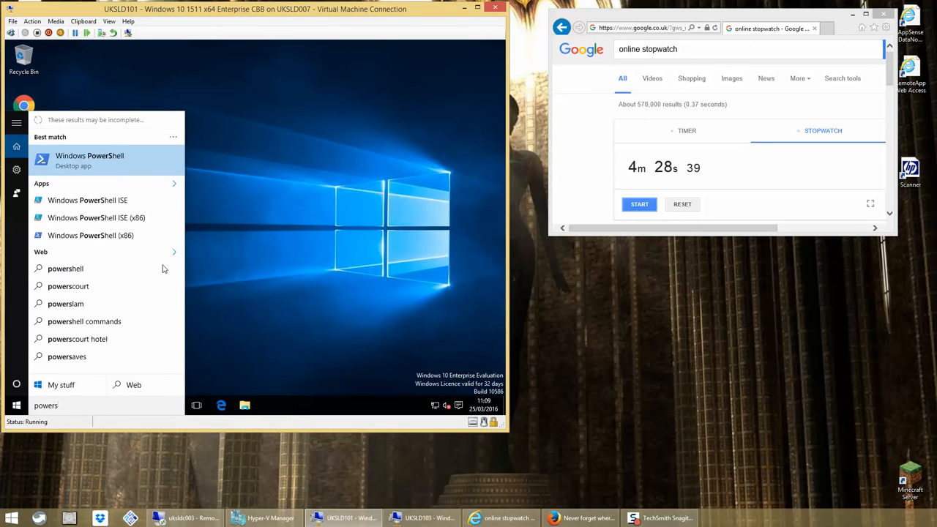
{"action": "type", "text": "he"}
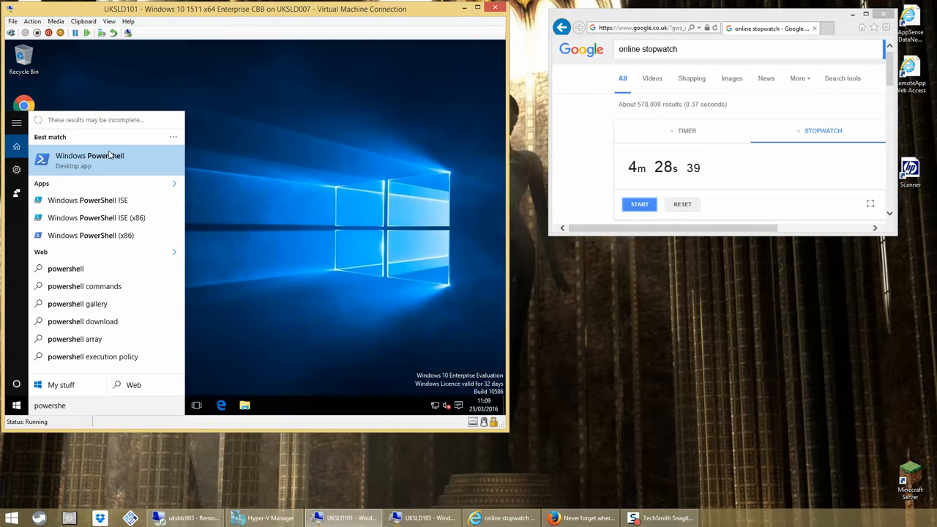
{"action": "right_click", "coordinate": [90, 160]}
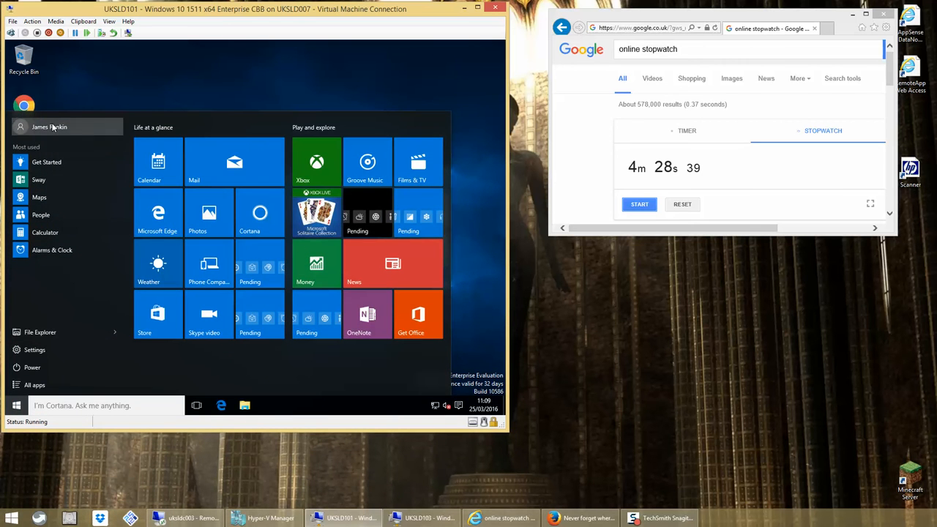
{"action": "left_click", "coordinate": [49, 126]}
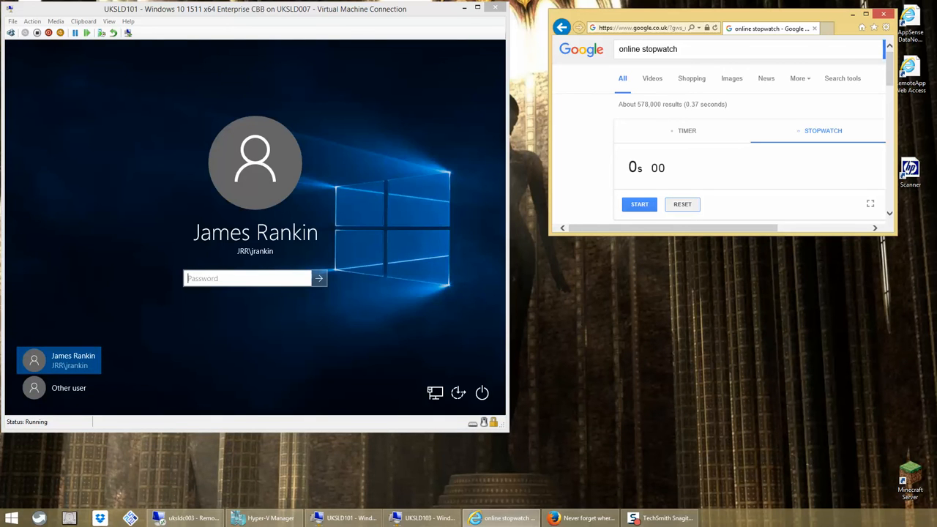
{"action": "left_click", "coordinate": [68, 388]}
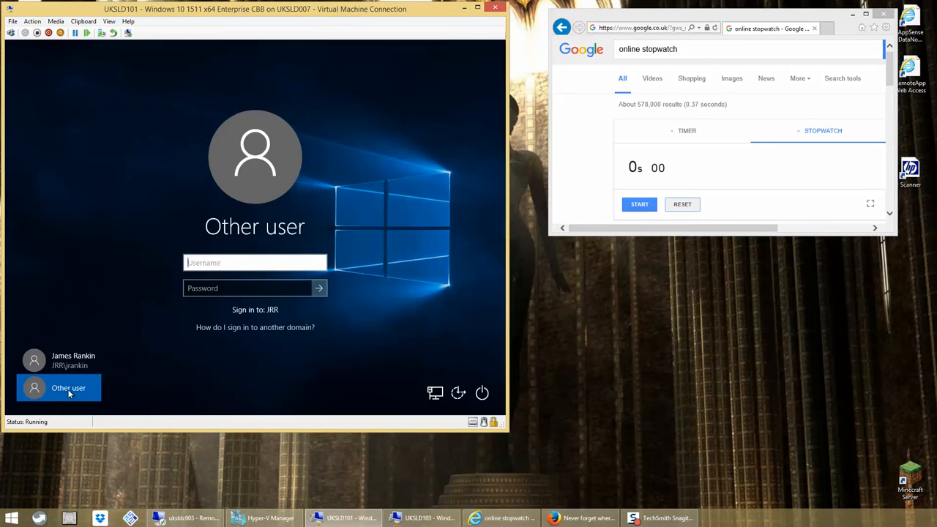
{"action": "type", "text": "-admin"}
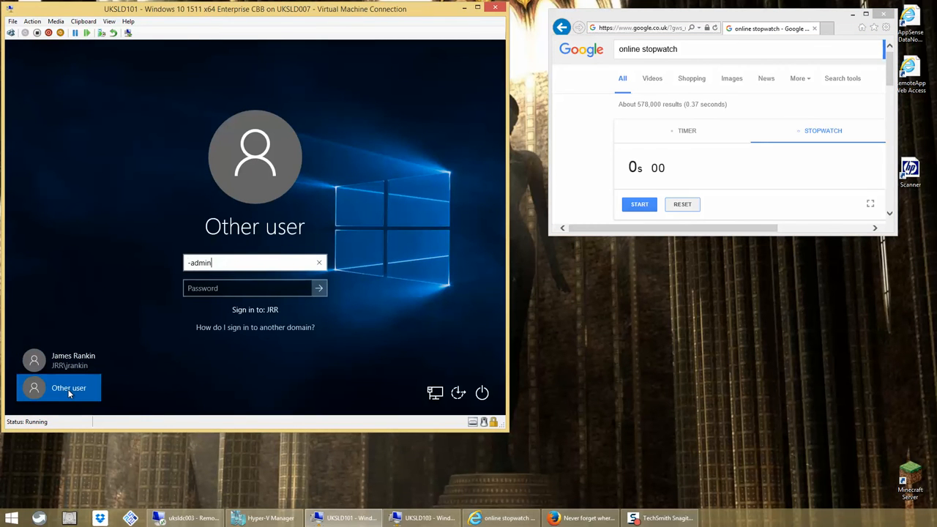
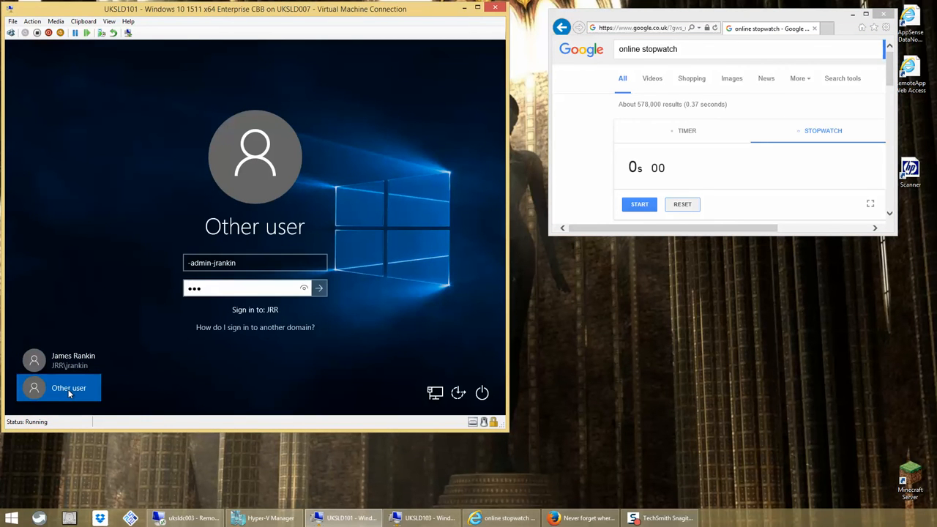
{"action": "left_click", "coordinate": [319, 287]}
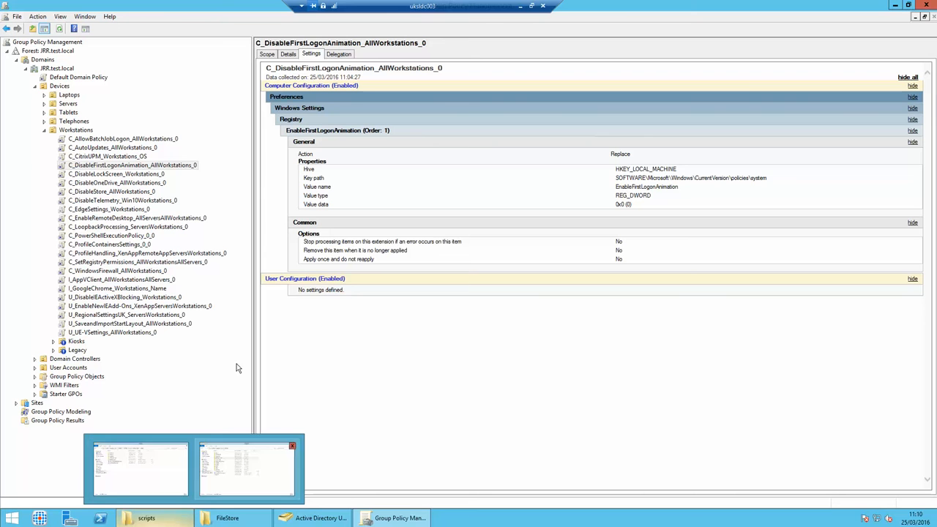
Browse to C:\FileStore\Default User.v5 in File Explorer and select NTUSER.DAT.
{"action": "left_click", "coordinate": [227, 518]}
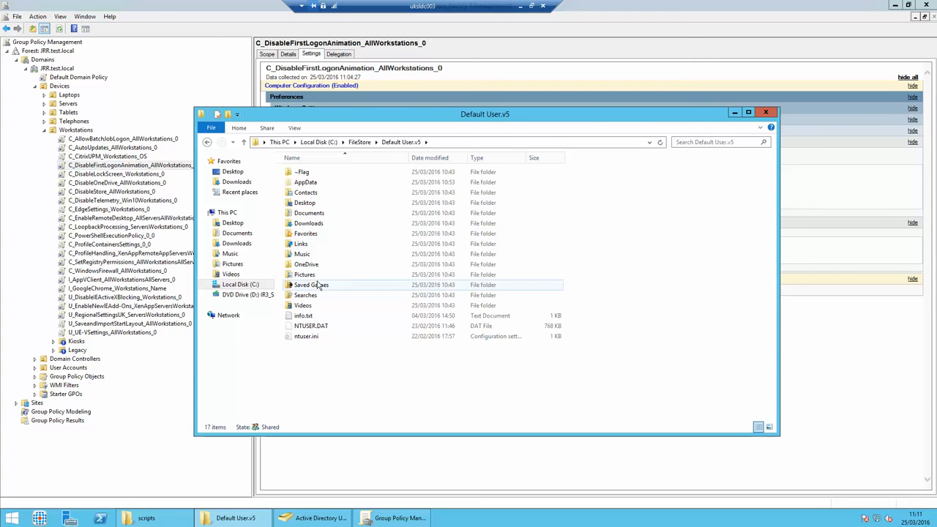
{"action": "mouse_move", "coordinate": [340, 223]}
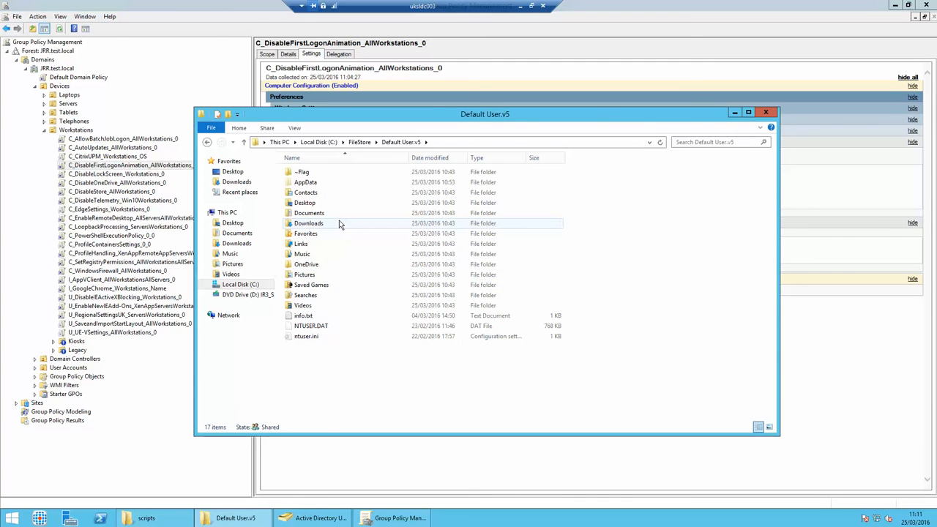
{"action": "mouse_move", "coordinate": [340, 222]}
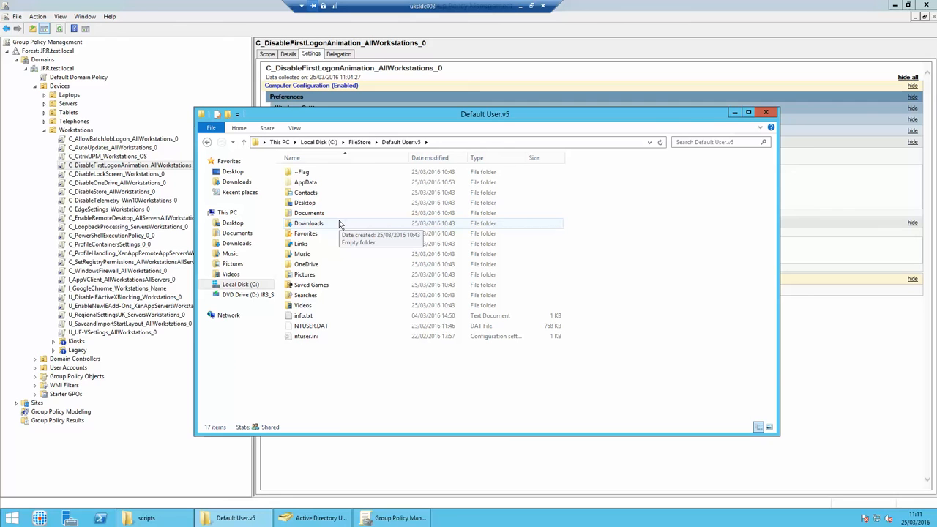
{"action": "mouse_move", "coordinate": [374, 158]}
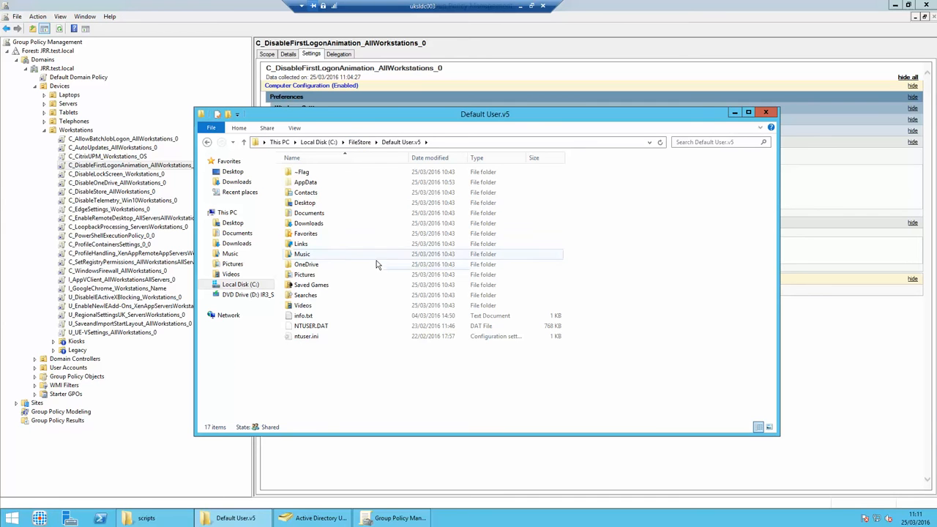
{"action": "left_click", "coordinate": [311, 326]}
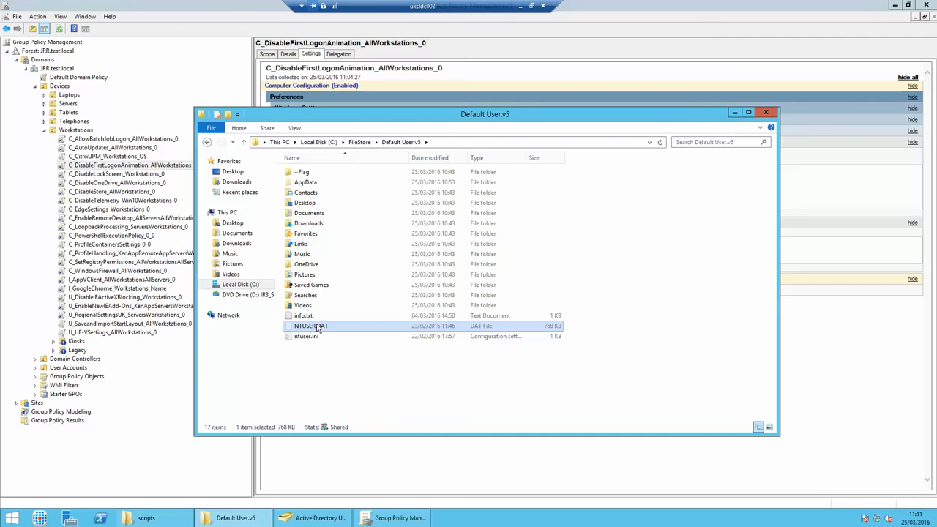
{"action": "double_click", "coordinate": [304, 182]}
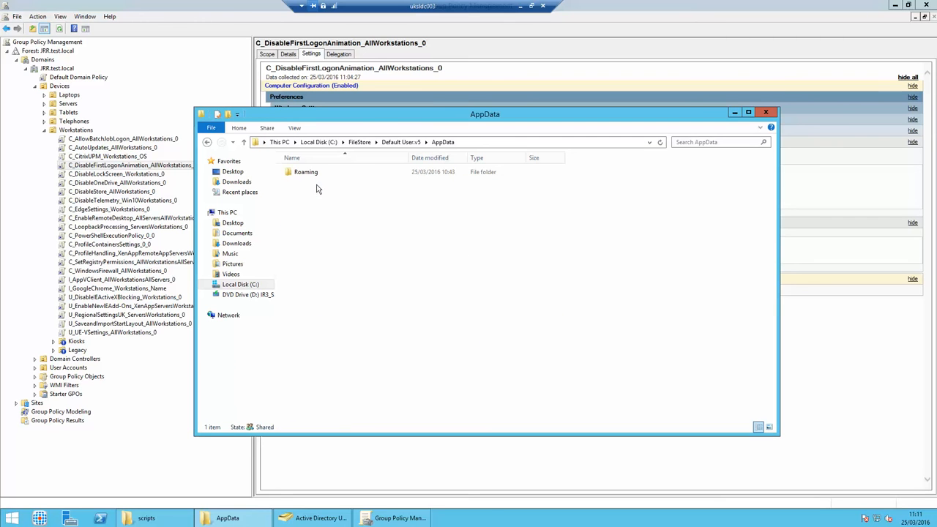
{"action": "double_click", "coordinate": [305, 172]}
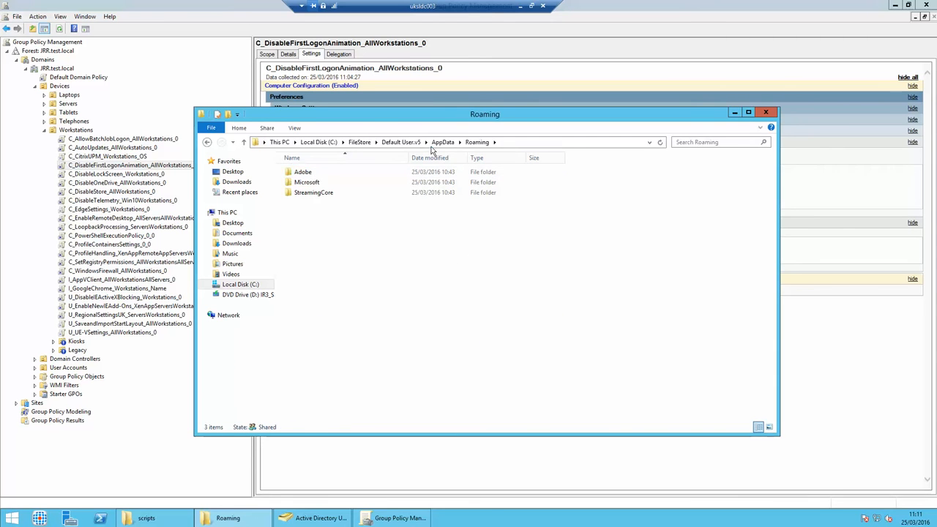
{"action": "left_click", "coordinate": [401, 142]}
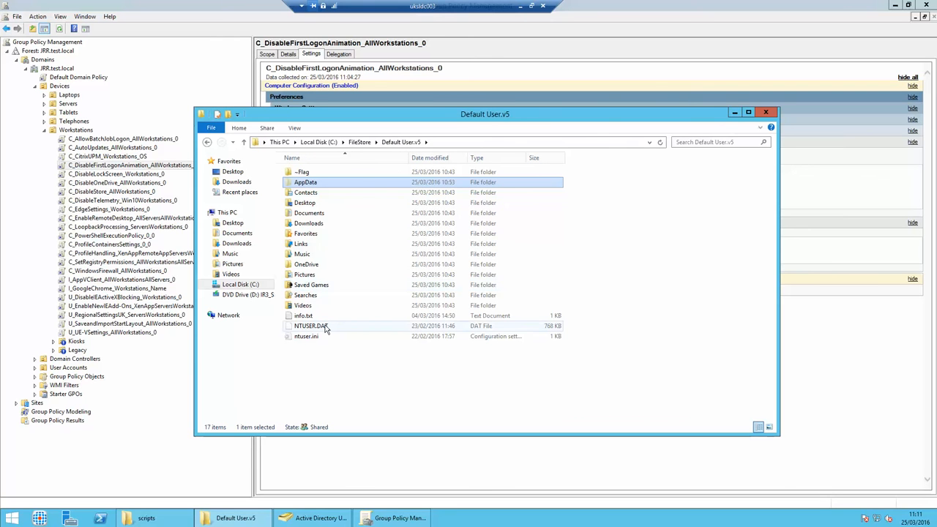
{"action": "mouse_move", "coordinate": [361, 142]}
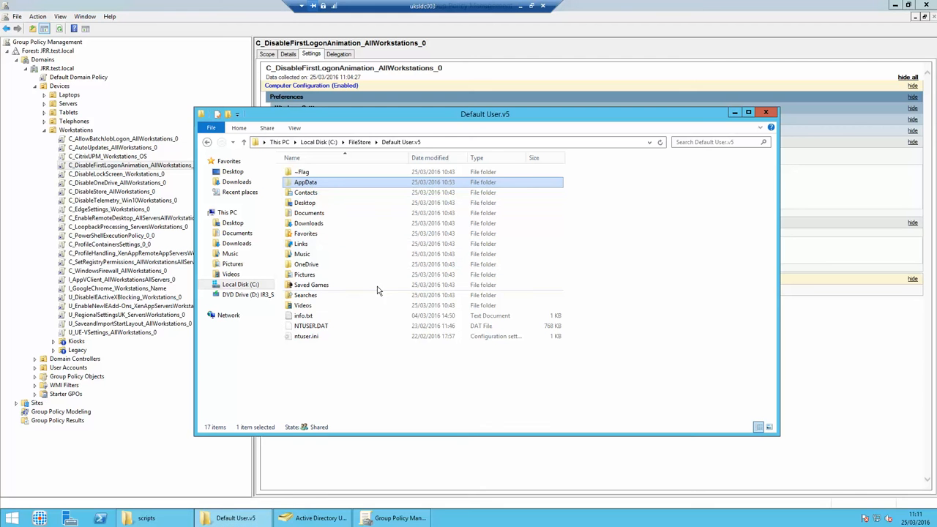
Copy Default User.v5 from FileStore and paste it into the SYSVOL scripts folder.
{"action": "left_click", "coordinate": [360, 142]}
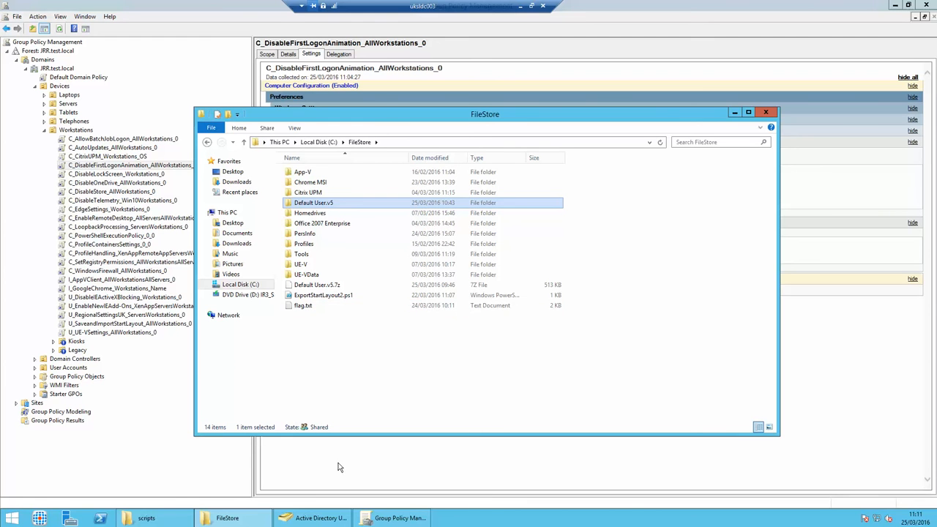
{"action": "left_click", "coordinate": [147, 519]}
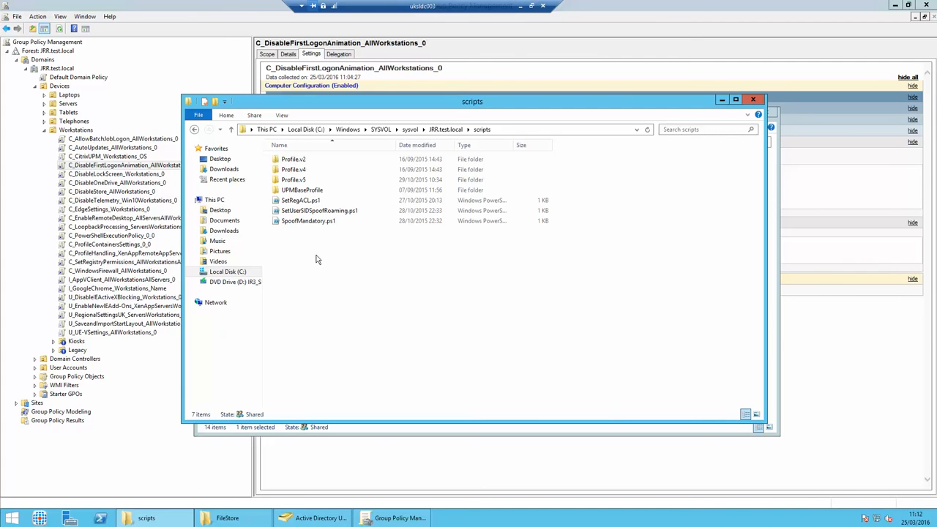
{"action": "right_click", "coordinate": [316, 257]}
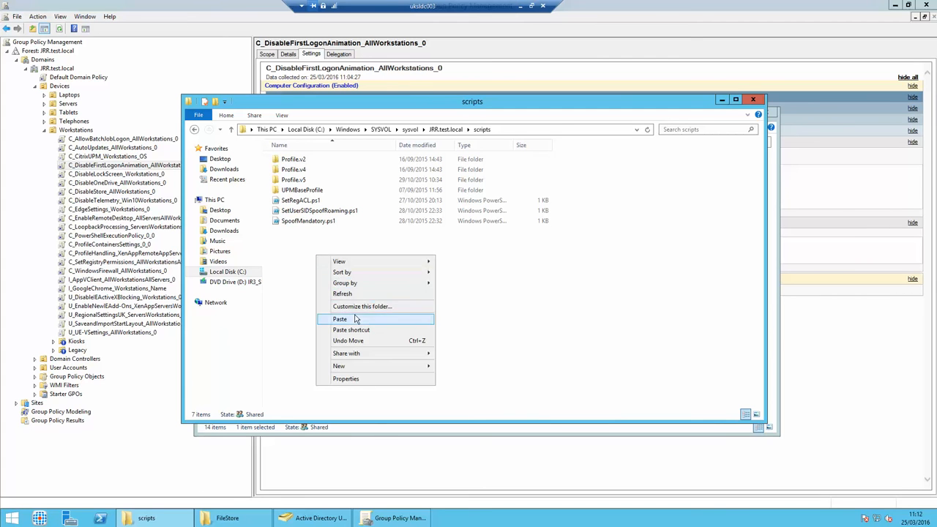
{"action": "left_click", "coordinate": [339, 320]}
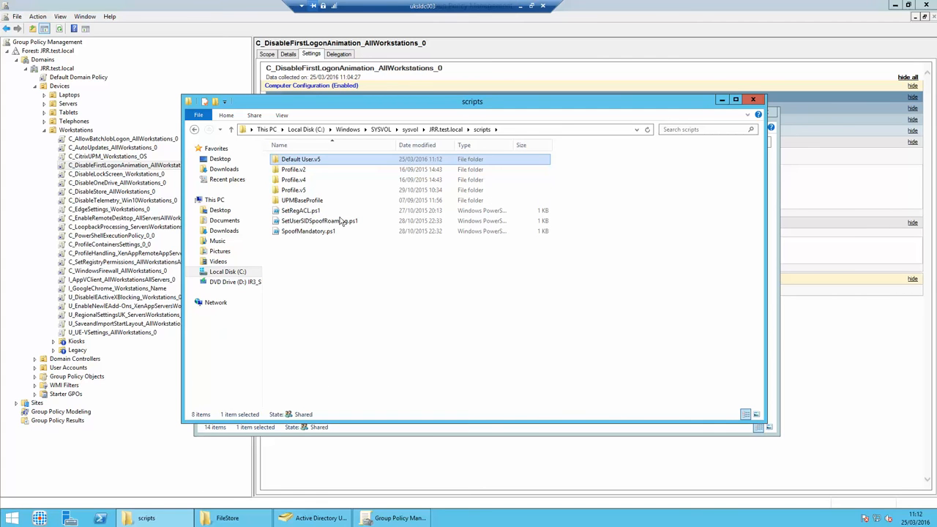
Open the pasted Default User.v5 folder in scripts to check its contents.
{"action": "double_click", "coordinate": [301, 158]}
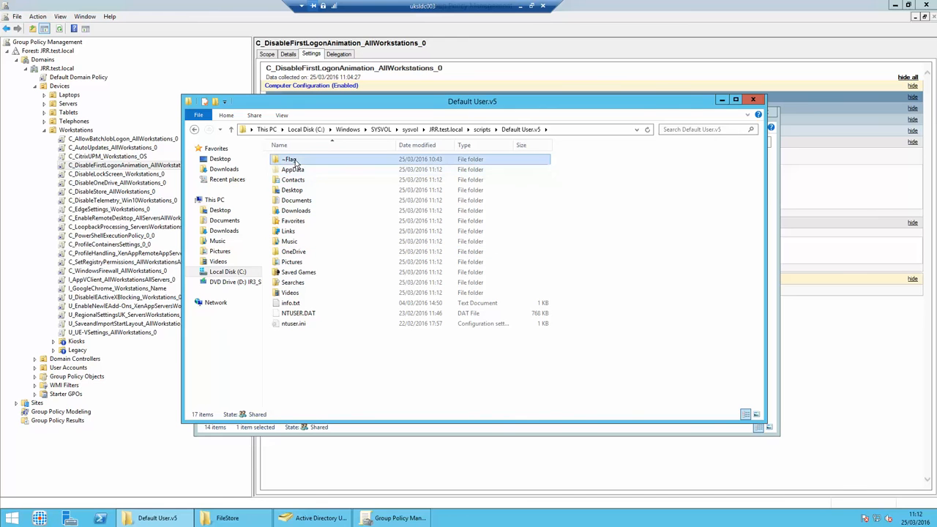
{"action": "left_click", "coordinate": [293, 170]}
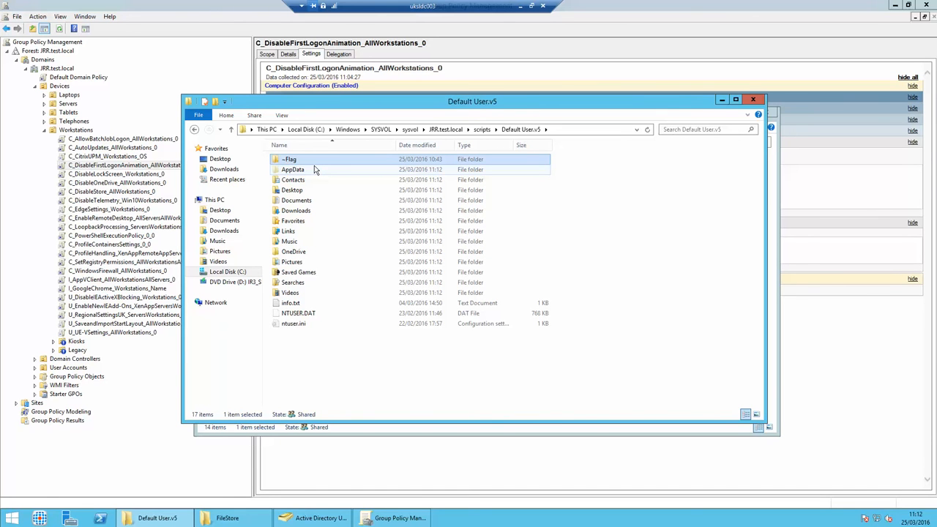
{"action": "mouse_move", "coordinate": [344, 156]}
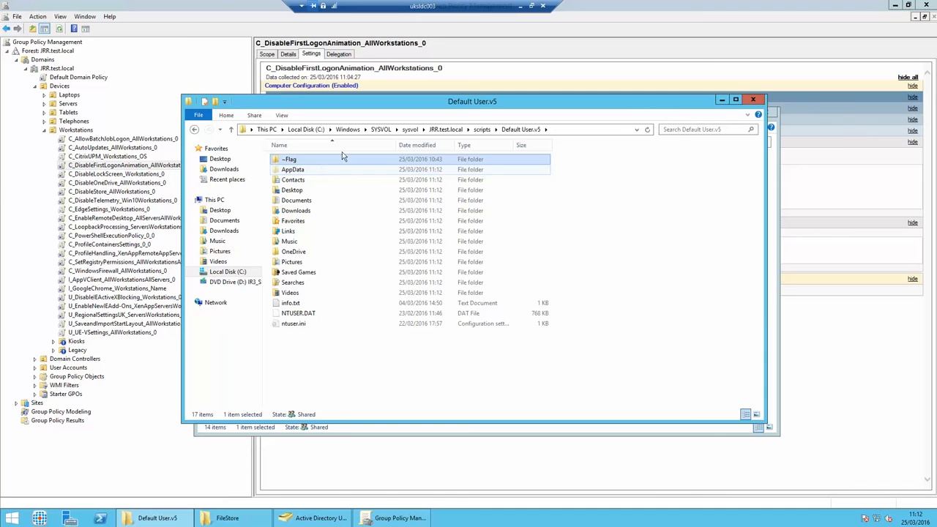
{"action": "left_click", "coordinate": [193, 129]}
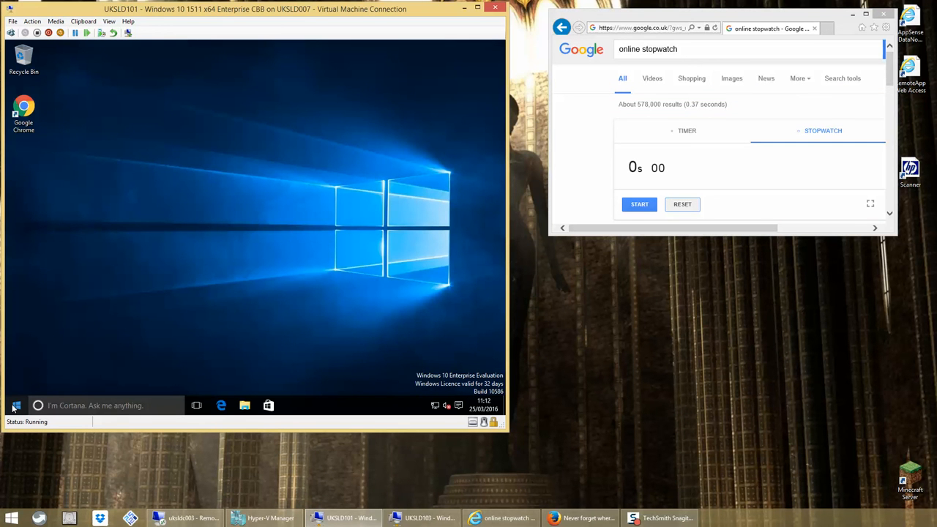
Launch System Properties via sysdm.cpl from Run and go to its Advanced settings.
{"action": "right_click", "coordinate": [12, 404]}
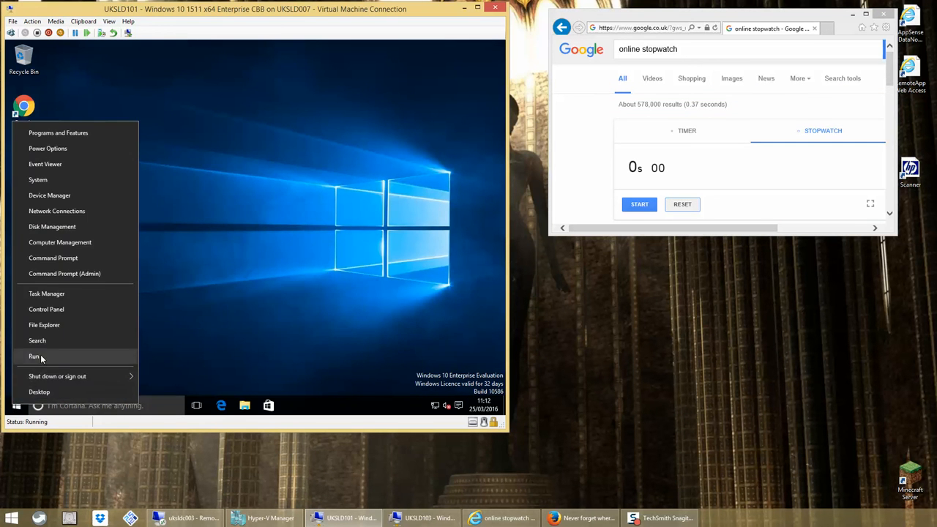
{"action": "left_click", "coordinate": [35, 357]}
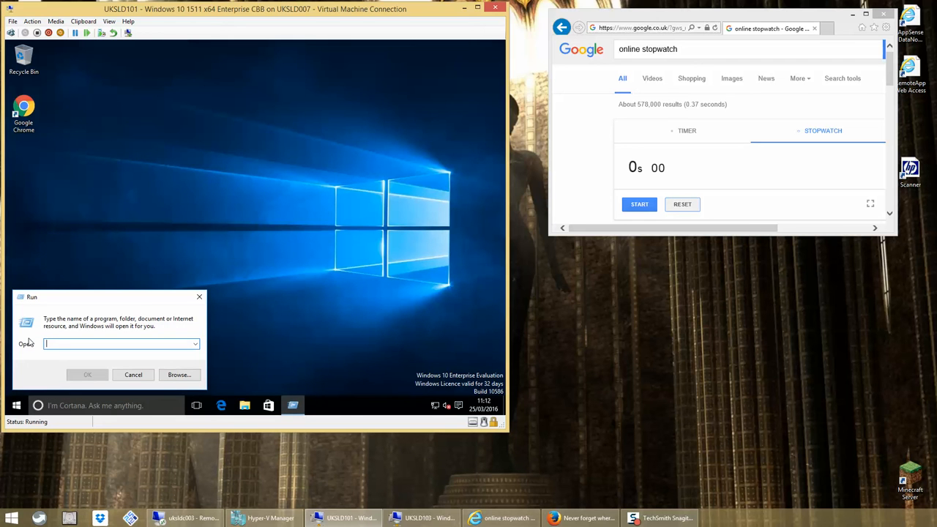
{"action": "type", "text": "sysdm.cpl"}
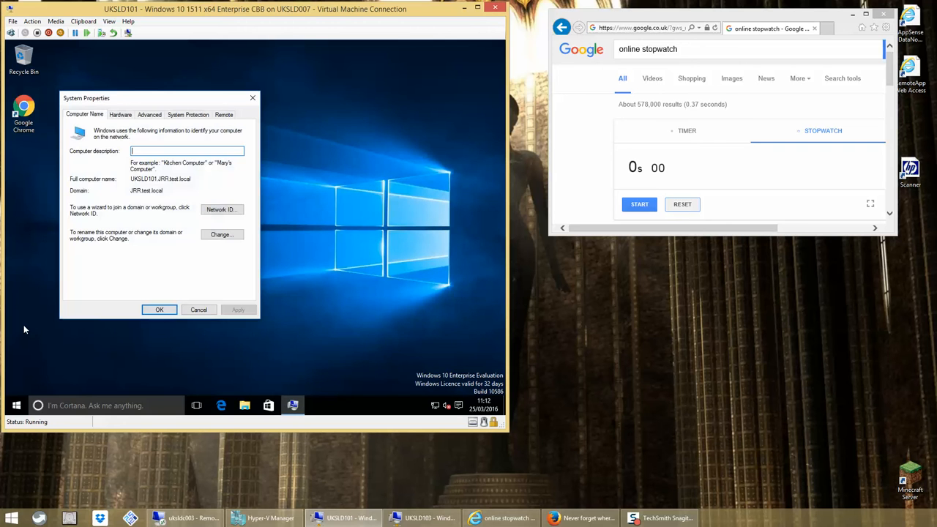
{"action": "left_click", "coordinate": [149, 114]}
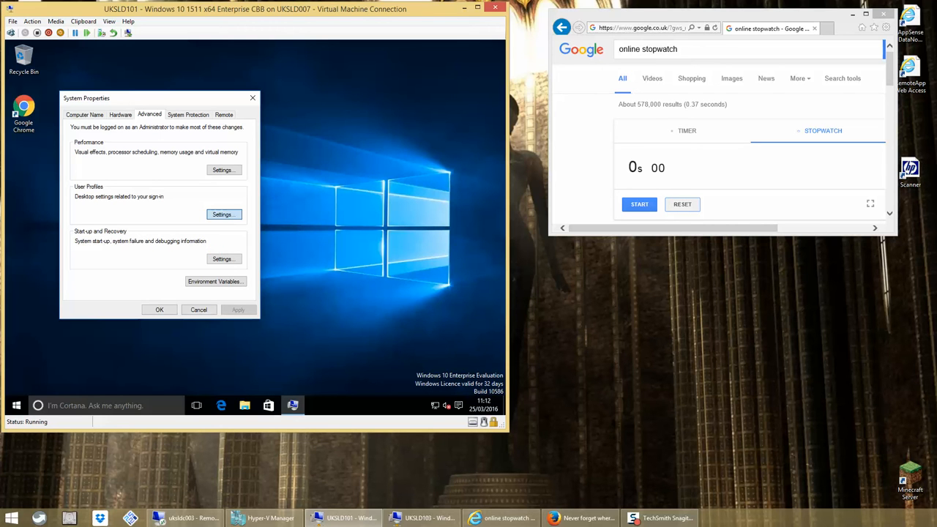
{"action": "left_click", "coordinate": [223, 213]}
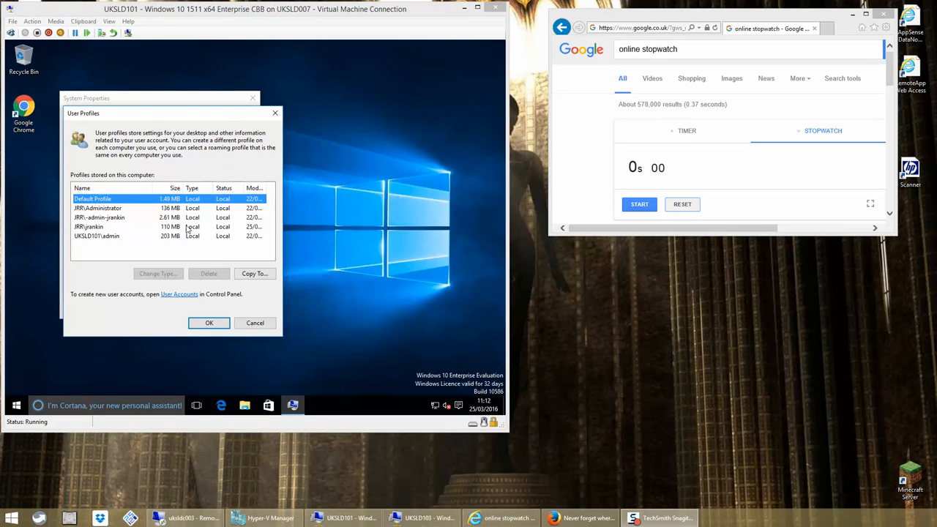
{"action": "left_click", "coordinate": [208, 274]}
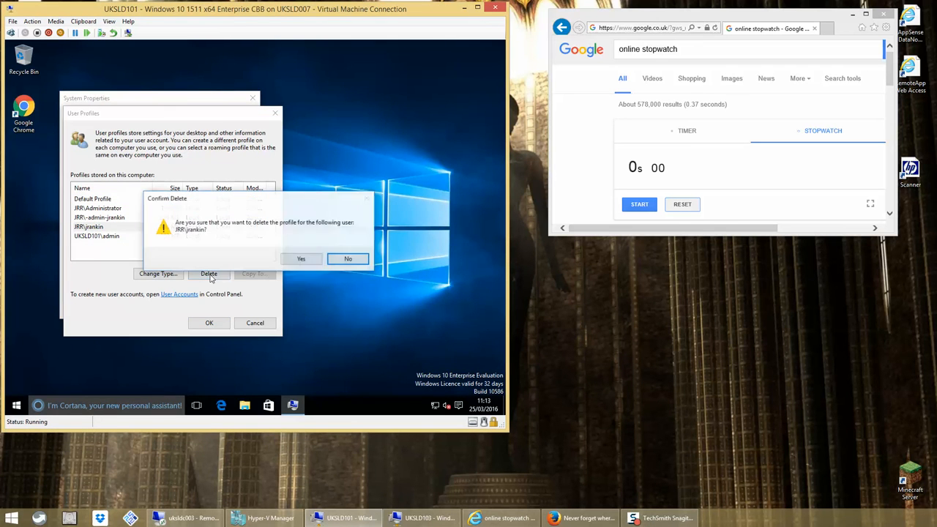
{"action": "left_click", "coordinate": [349, 258]}
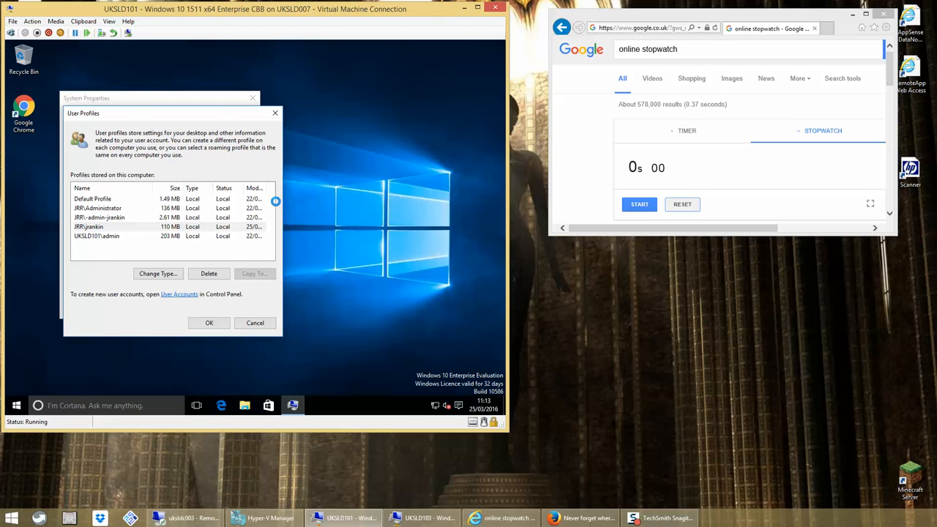
{"action": "left_click", "coordinate": [100, 217]}
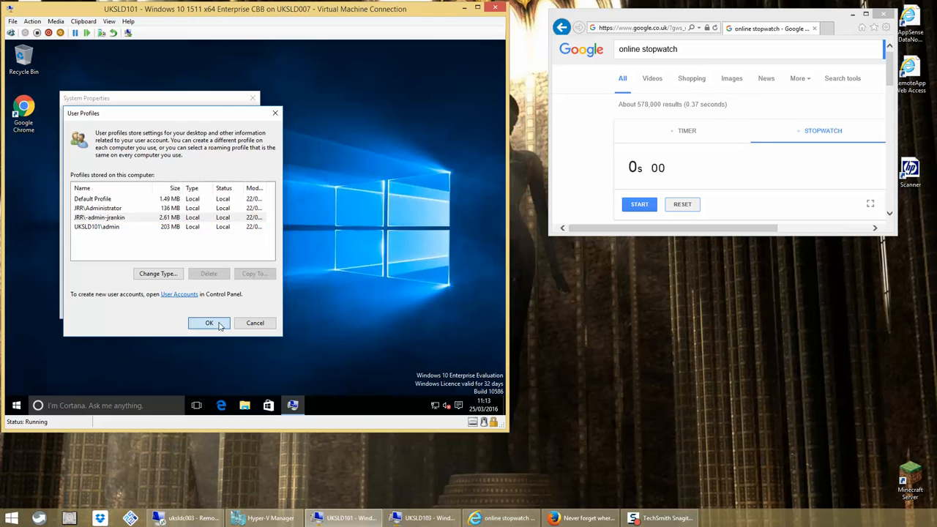
{"action": "left_click", "coordinate": [208, 323]}
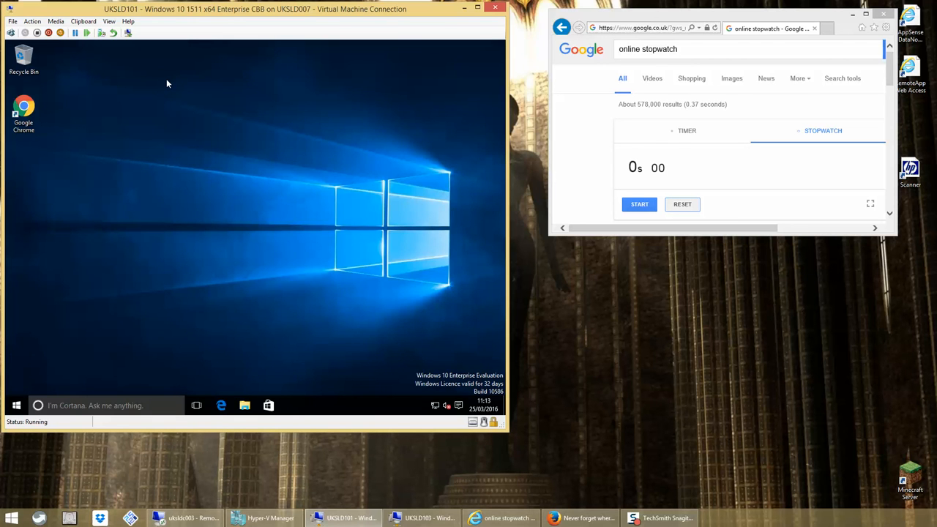
Check the C:\Users folder in File Explorer, then sign out the administrator from Start.
{"action": "left_click", "coordinate": [244, 406]}
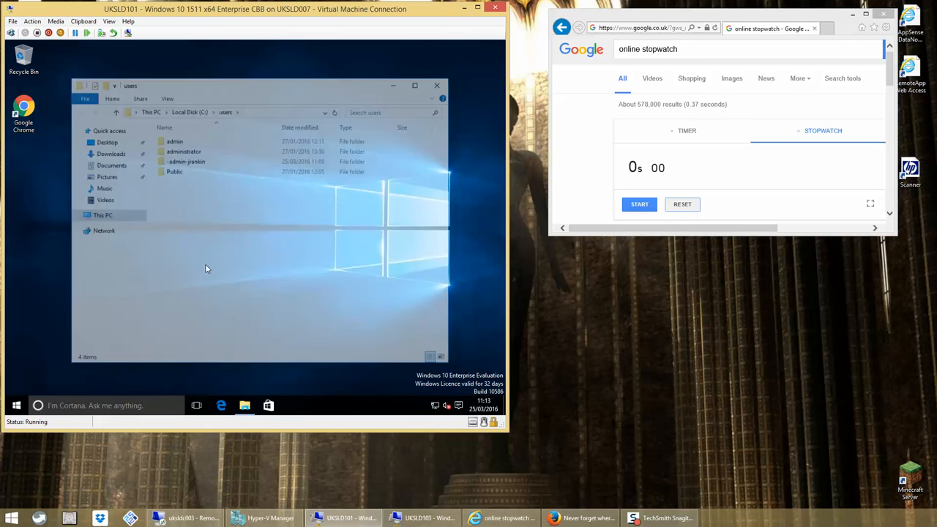
{"action": "left_click", "coordinate": [17, 404]}
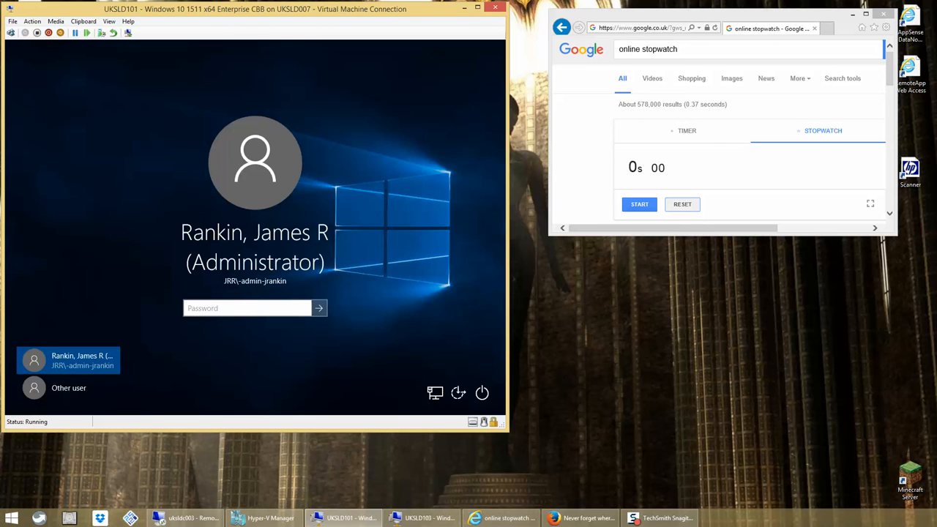
{"action": "mouse_move", "coordinate": [82, 169]}
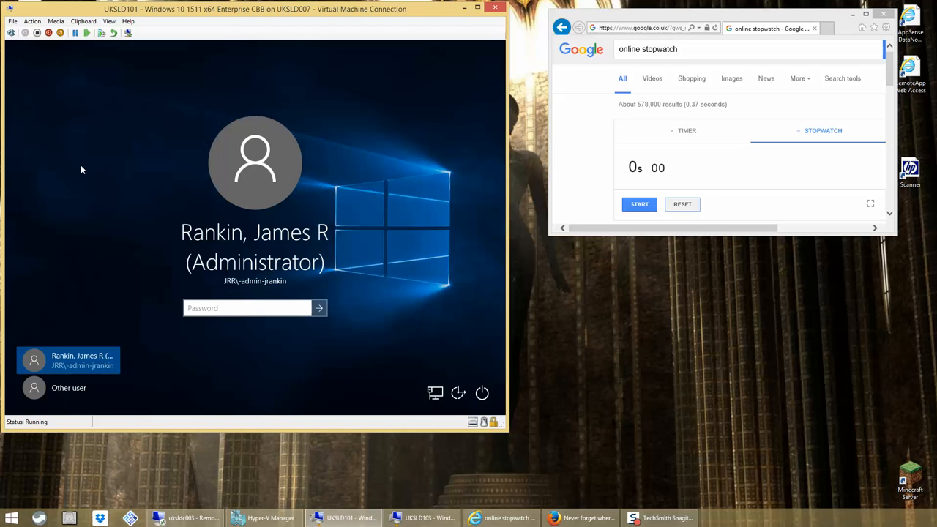
{"action": "mouse_move", "coordinate": [185, 202]}
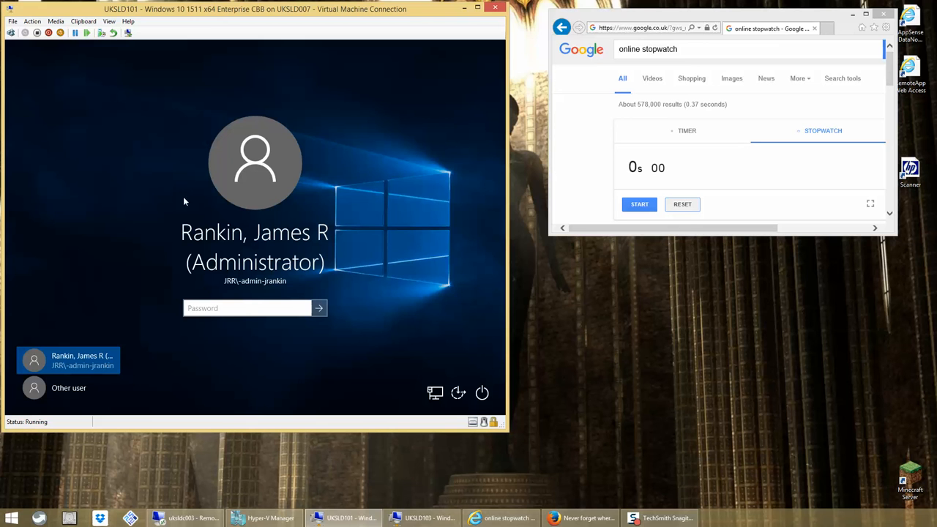
{"action": "mouse_move", "coordinate": [184, 202]}
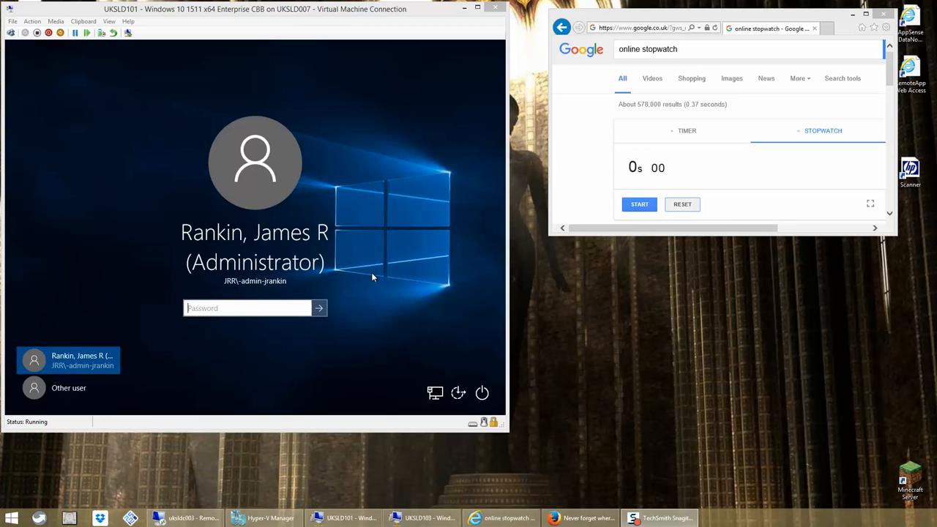
{"action": "mouse_move", "coordinate": [88, 381]}
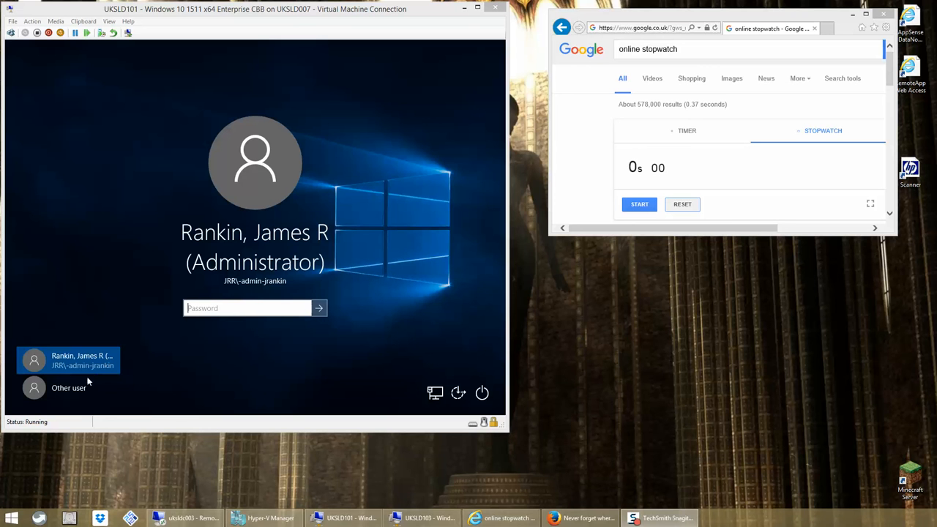
{"action": "left_click", "coordinate": [69, 388]}
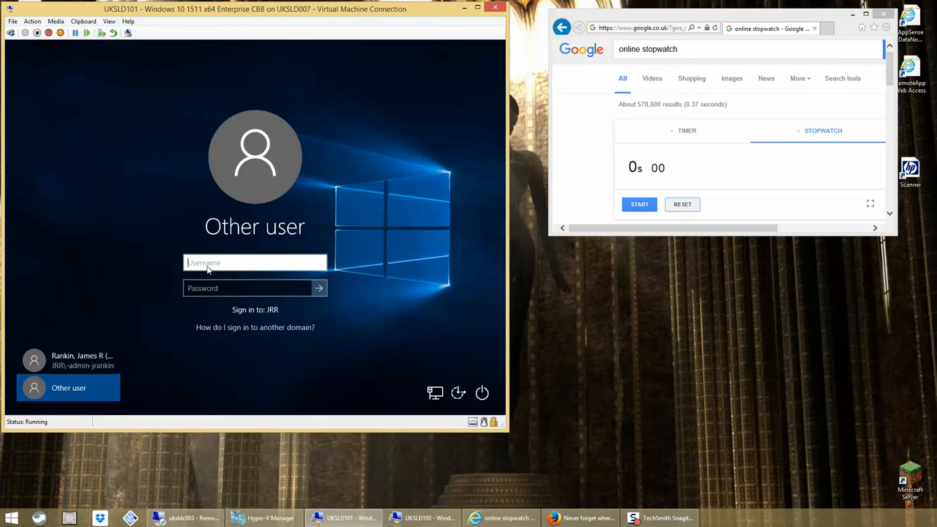
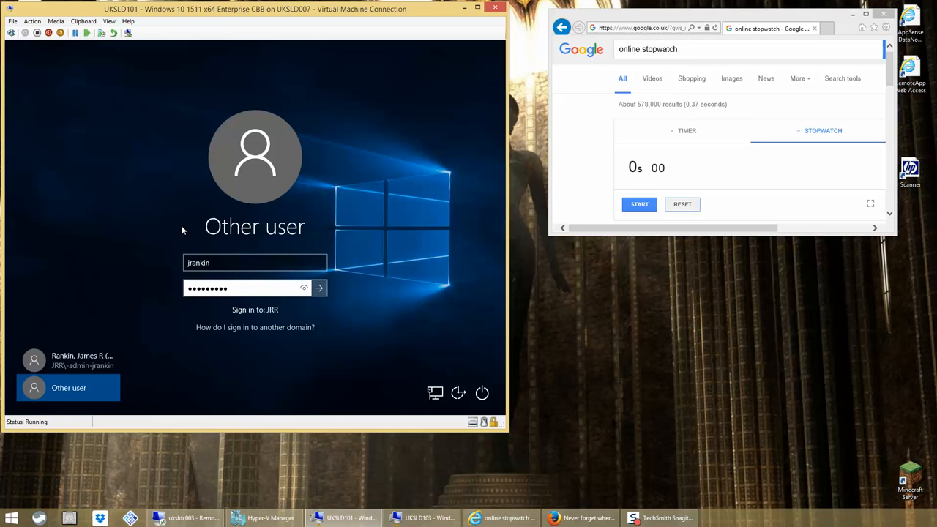
{"action": "left_click", "coordinate": [319, 287]}
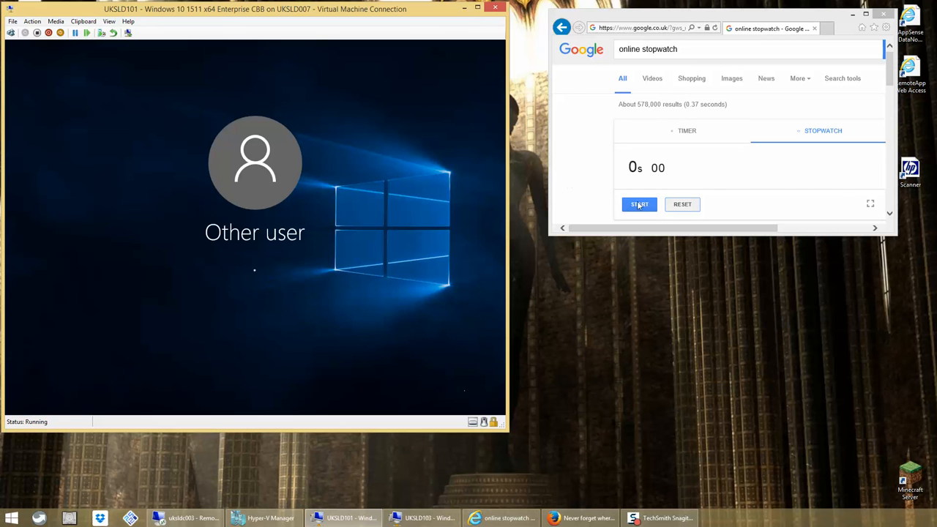
{"action": "left_click", "coordinate": [638, 205]}
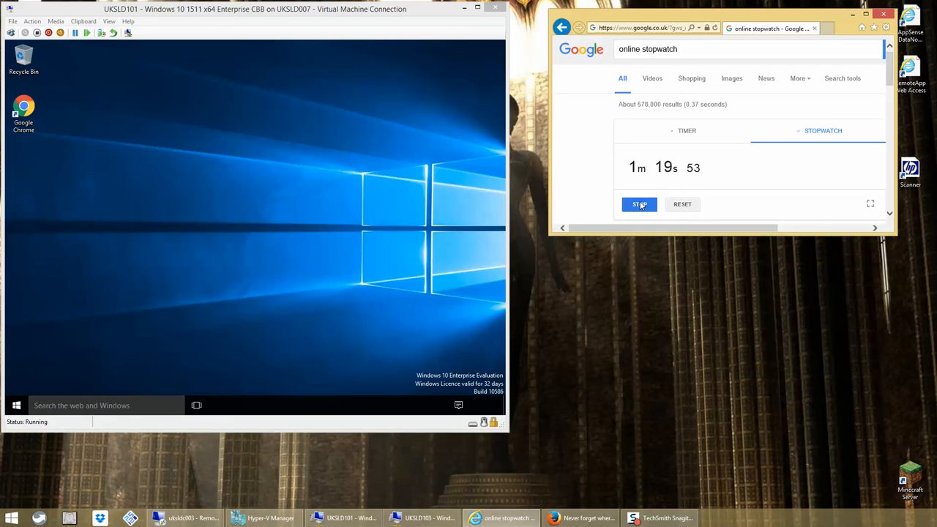
Stop the stopwatch near 1m21s and search the new user's Start menu for powershell.
{"action": "left_click", "coordinate": [638, 205]}
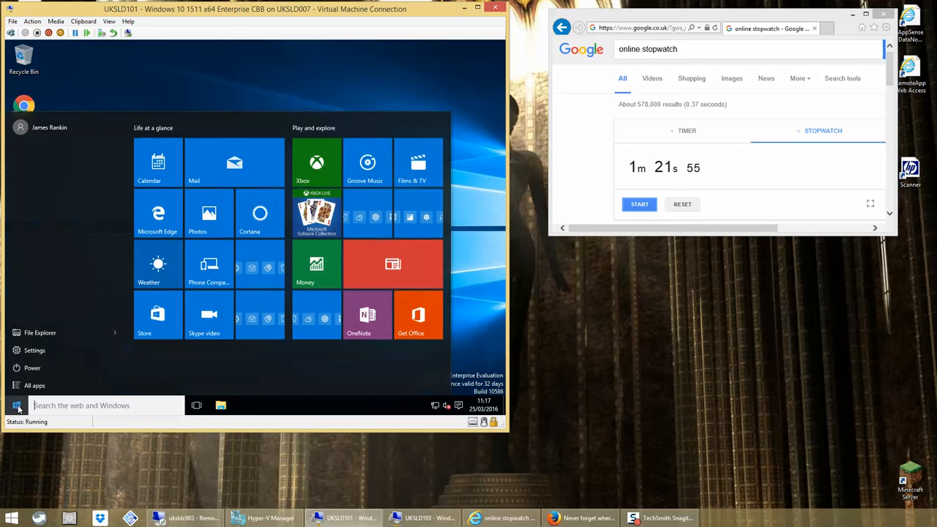
{"action": "mouse_move", "coordinate": [38, 396]}
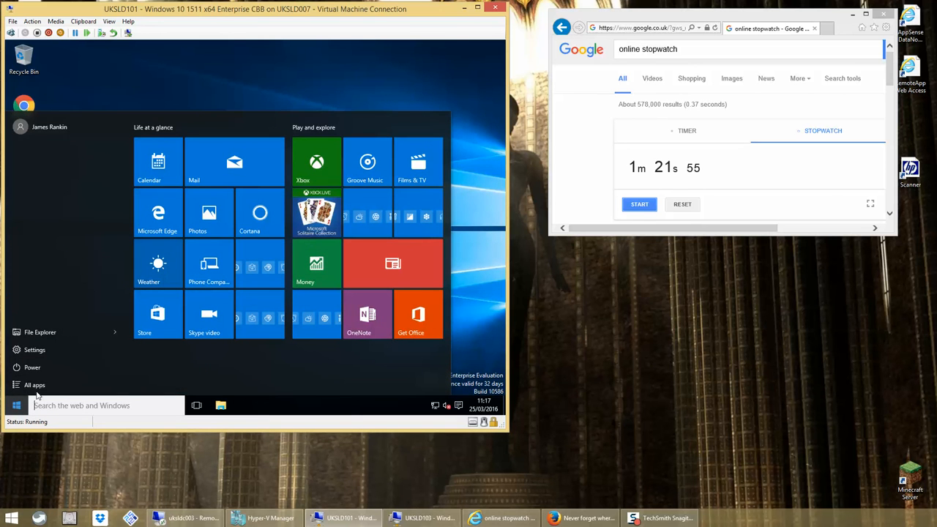
{"action": "type", "text": "power"}
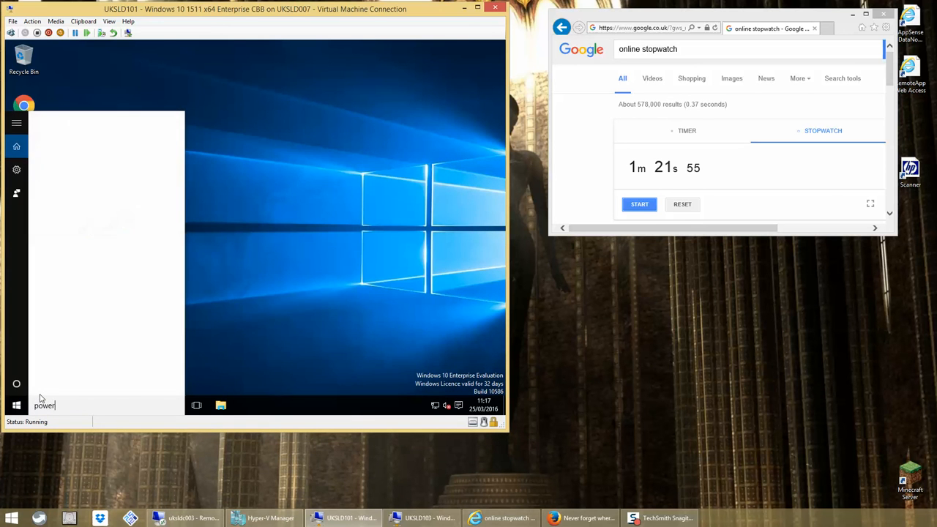
{"action": "type", "text": "shell"}
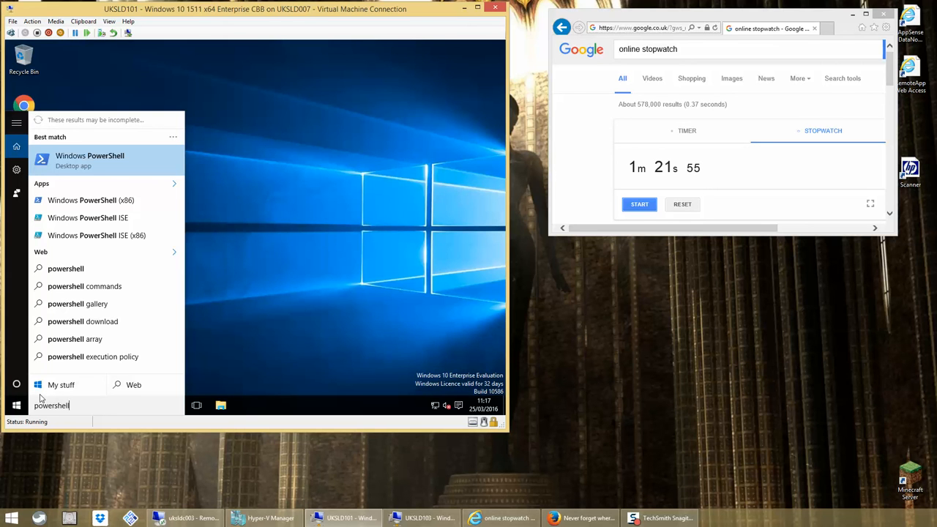
{"action": "mouse_move", "coordinate": [271, 198]}
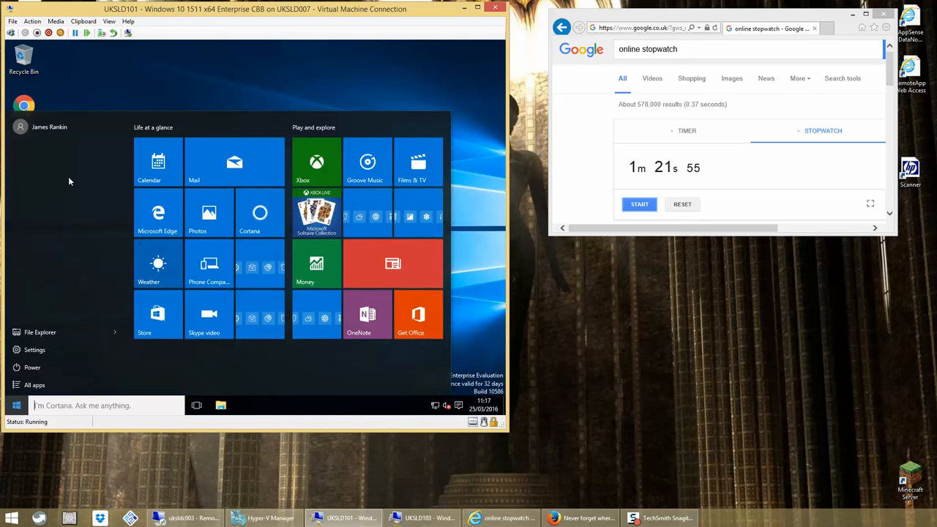
{"action": "left_click", "coordinate": [50, 126]}
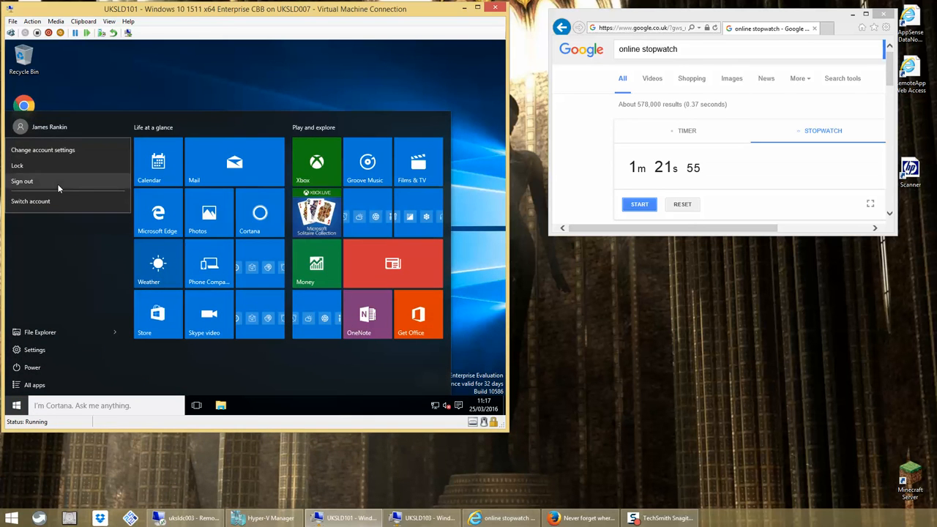
{"action": "left_click", "coordinate": [22, 182]}
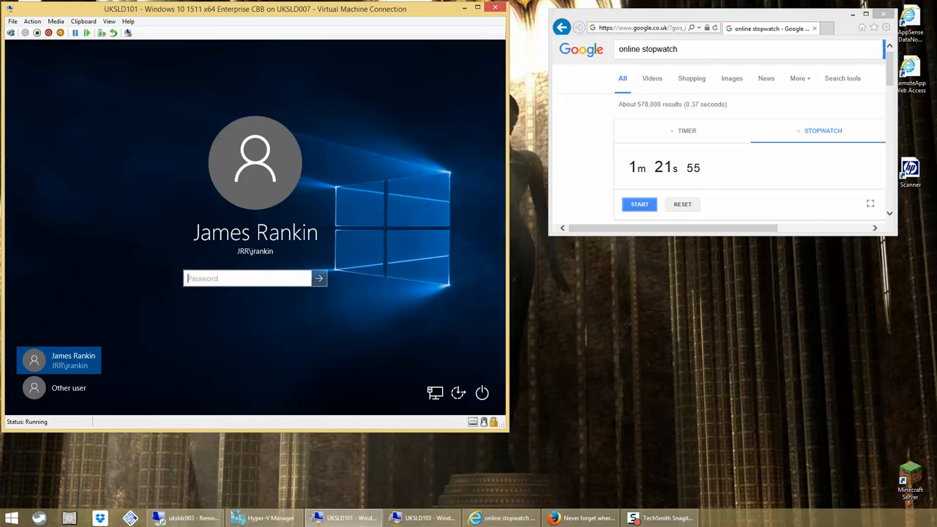
{"action": "mouse_move", "coordinate": [72, 124]}
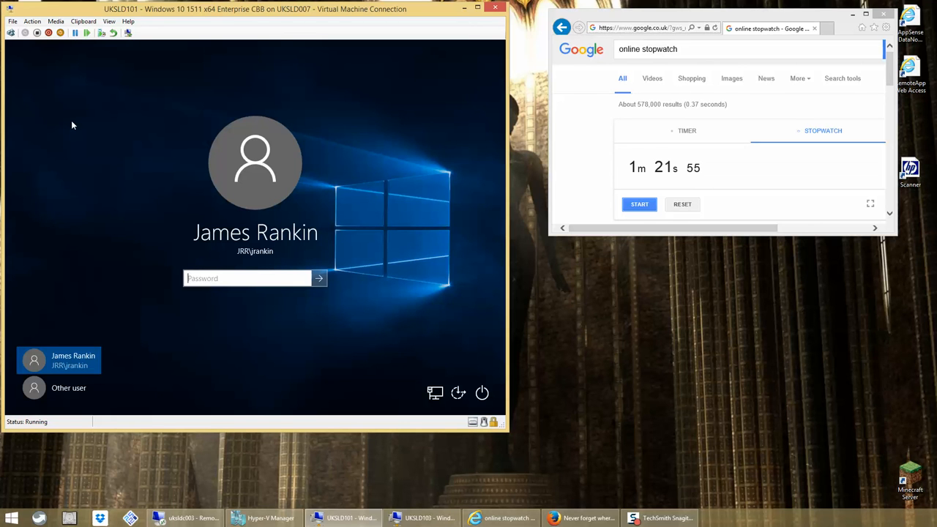